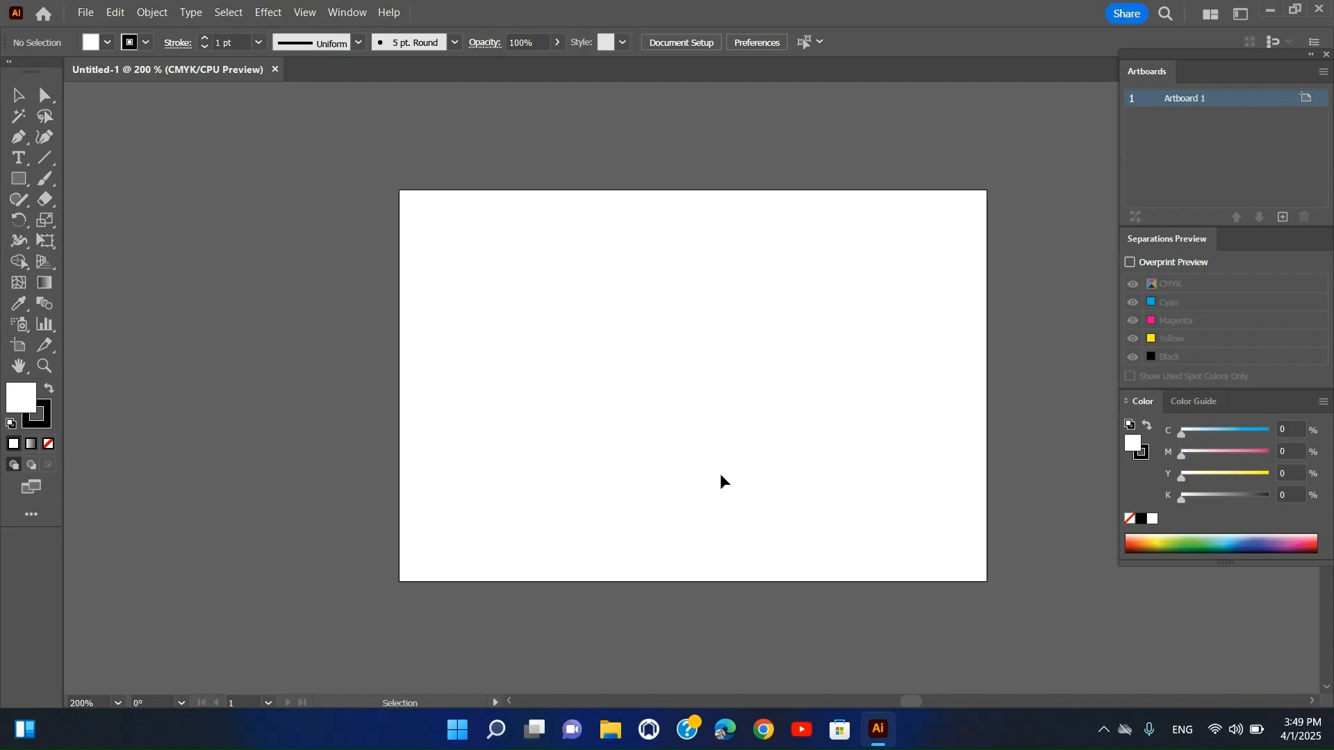
Step: Set the centred blue heading to 'Benefits o', 'Time-Saving:' and then 'Increased Efficiency:'
{"action": "type", "text": "Benefits o"}
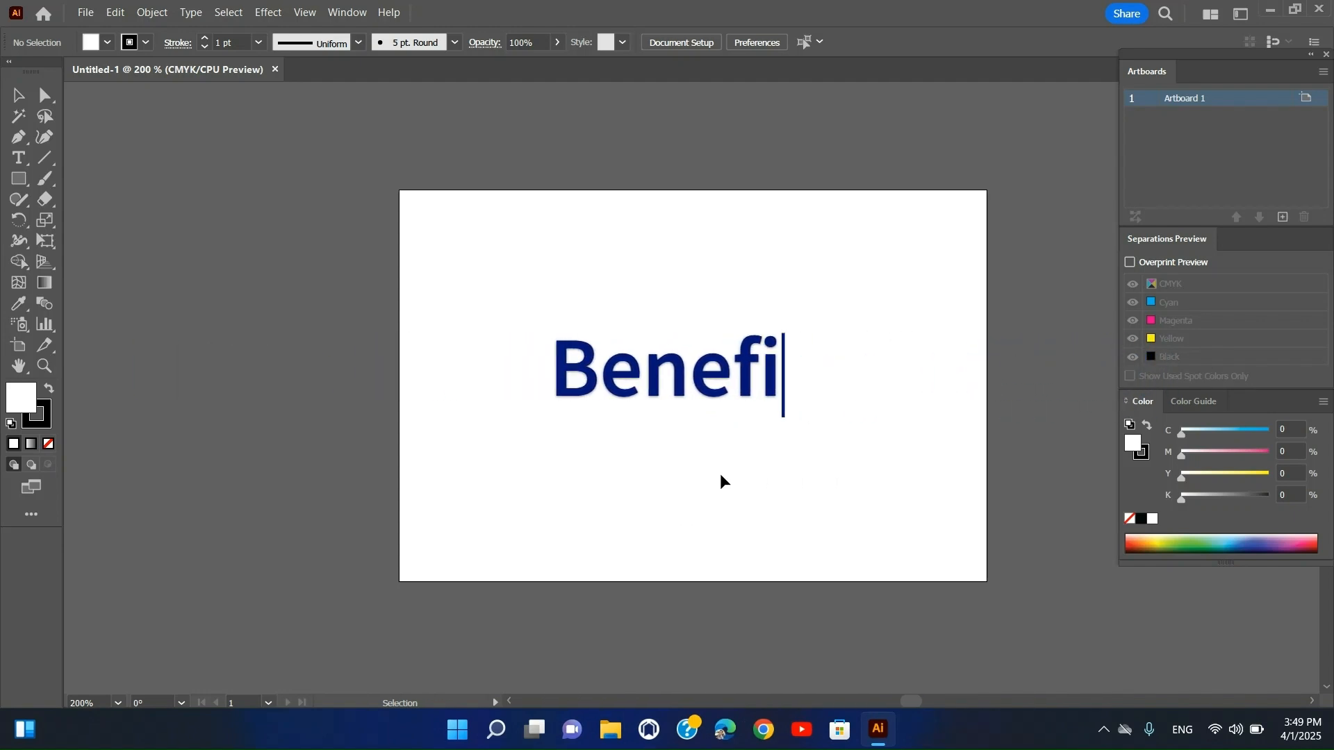
{"action": "type", "text": "Time-Saving:"}
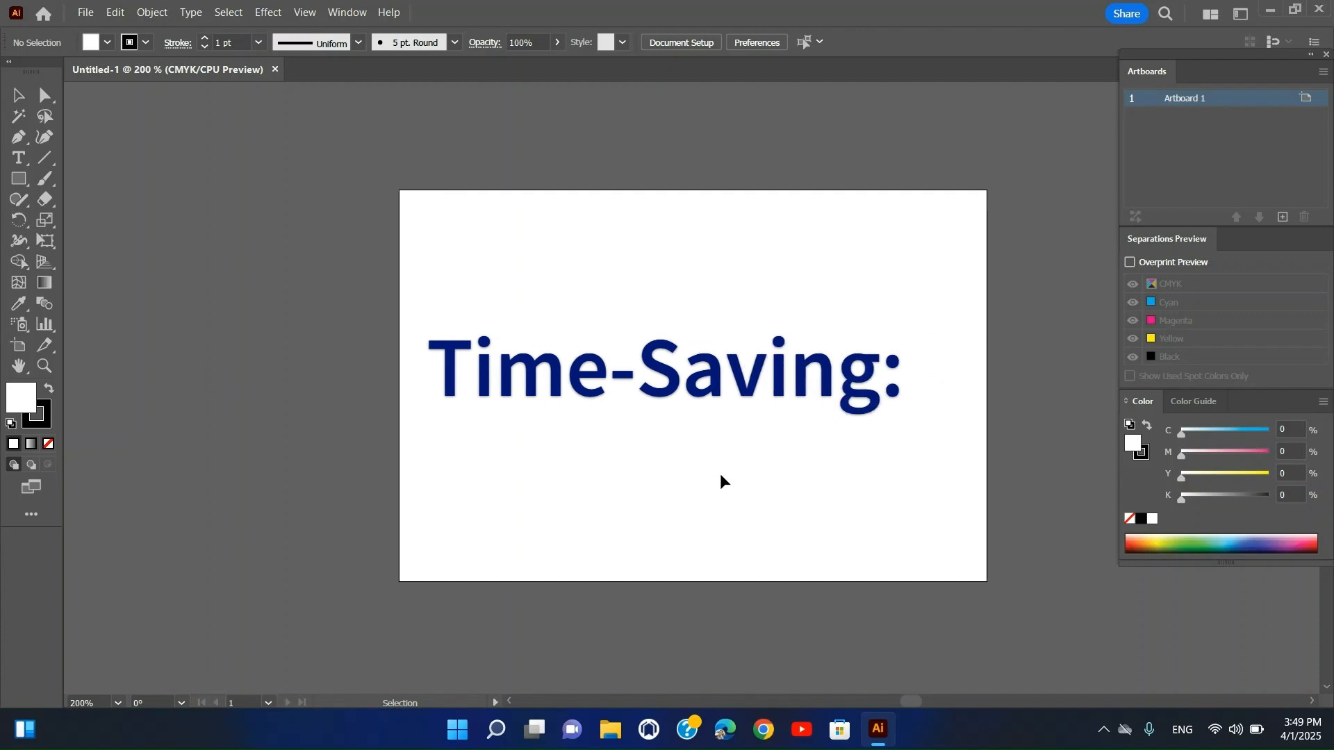
{"action": "left_click", "coordinate": [906, 369]}
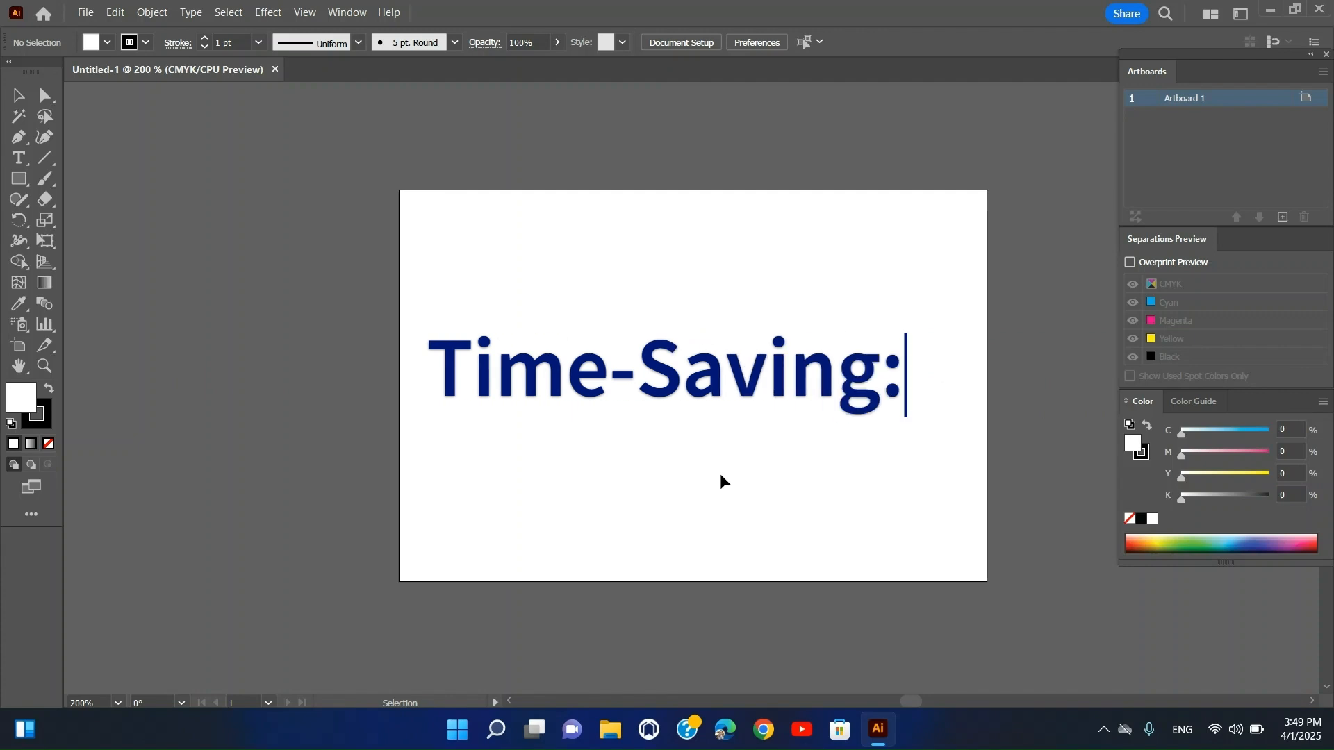
{"action": "type", "text": "Increas"}
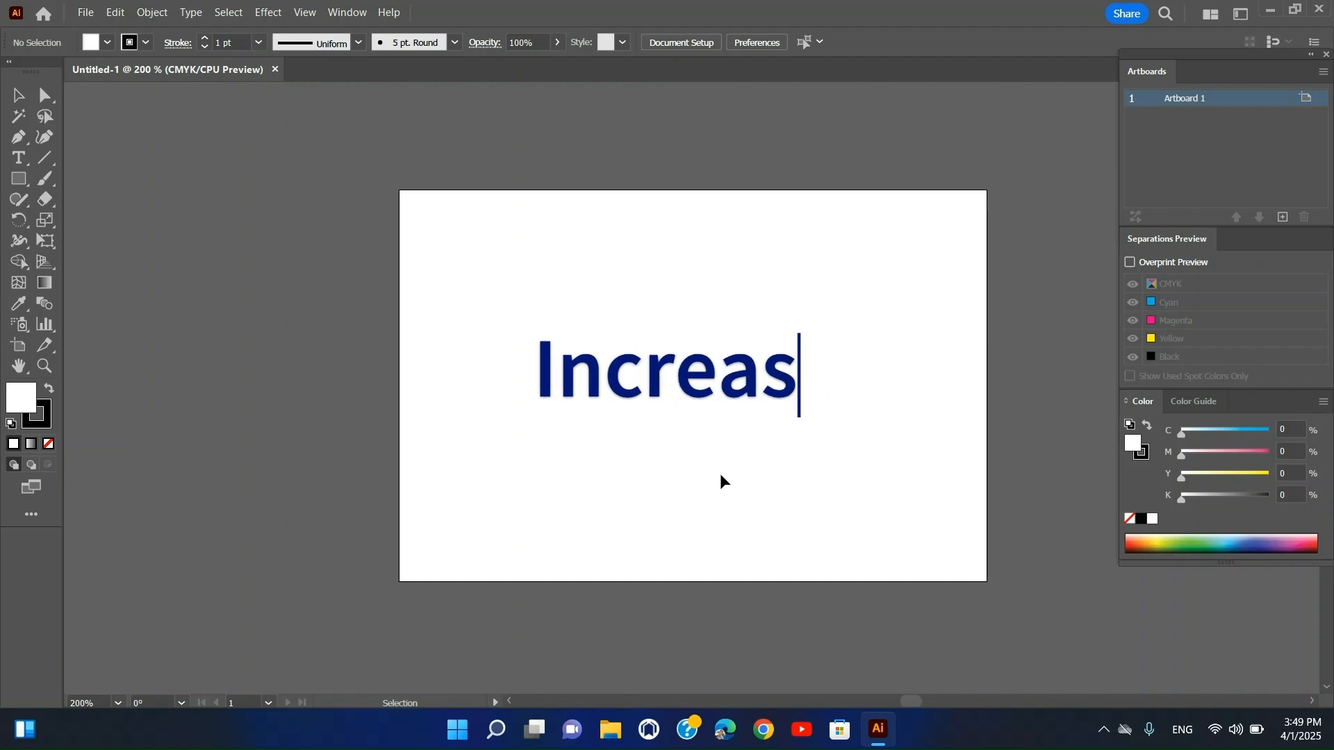
{"action": "type", "text": "ed Efficiency:"}
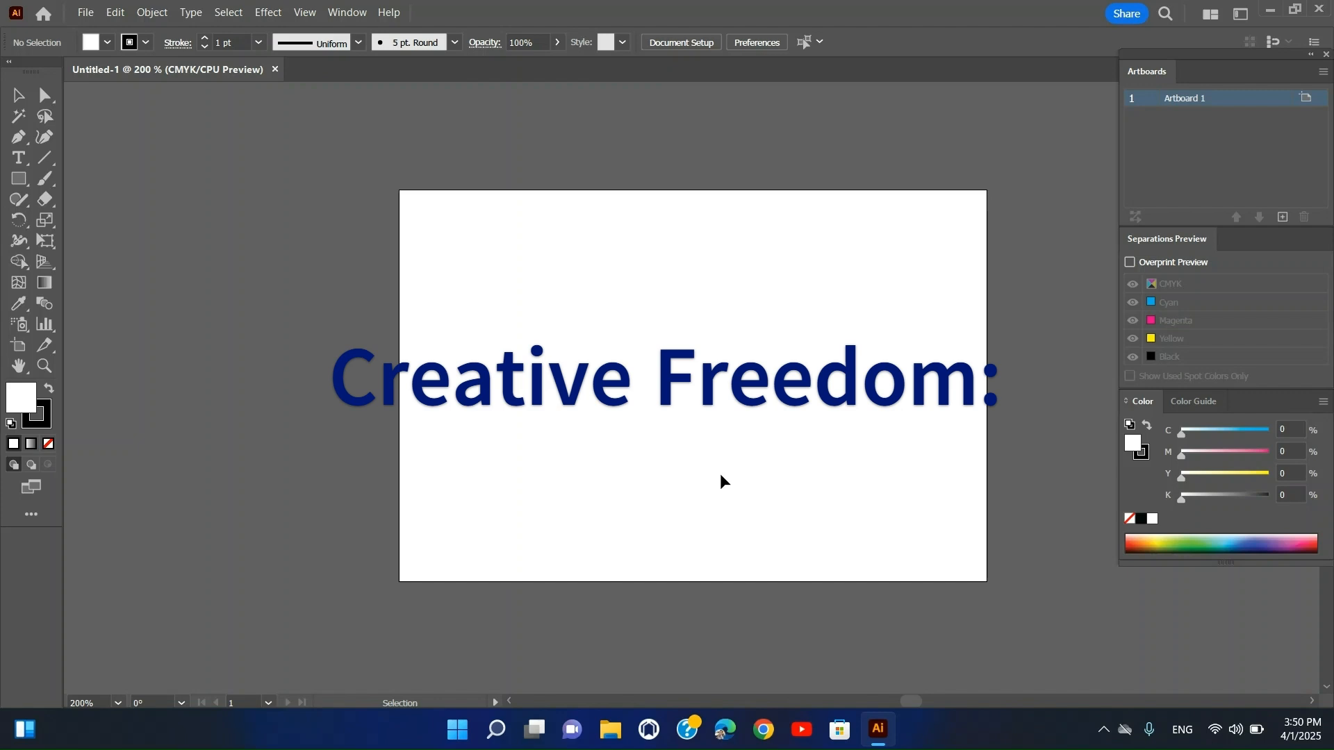
{"action": "left_click", "coordinate": [1003, 376]}
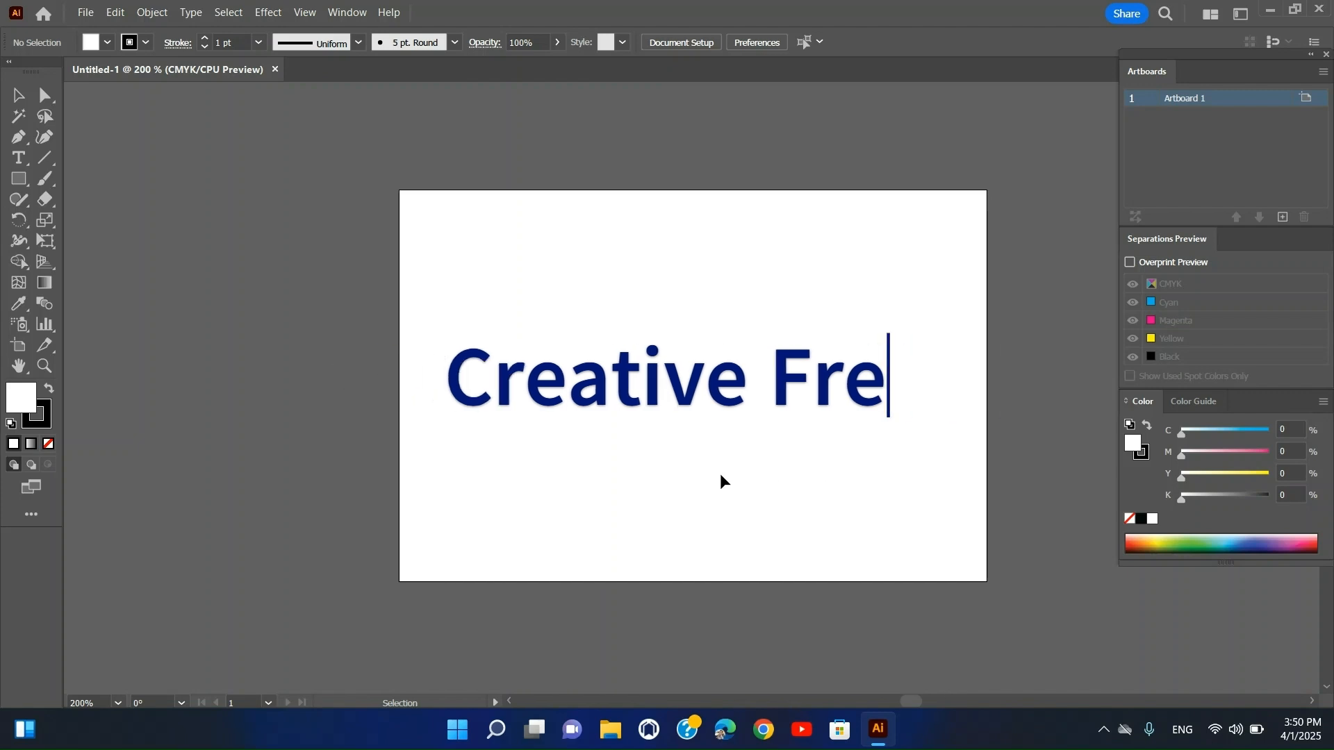
Step: Replace the heading with 'Typography:', 'Color Management:' and then 'Automation:'
{"action": "key", "text": "ctrl+z"}
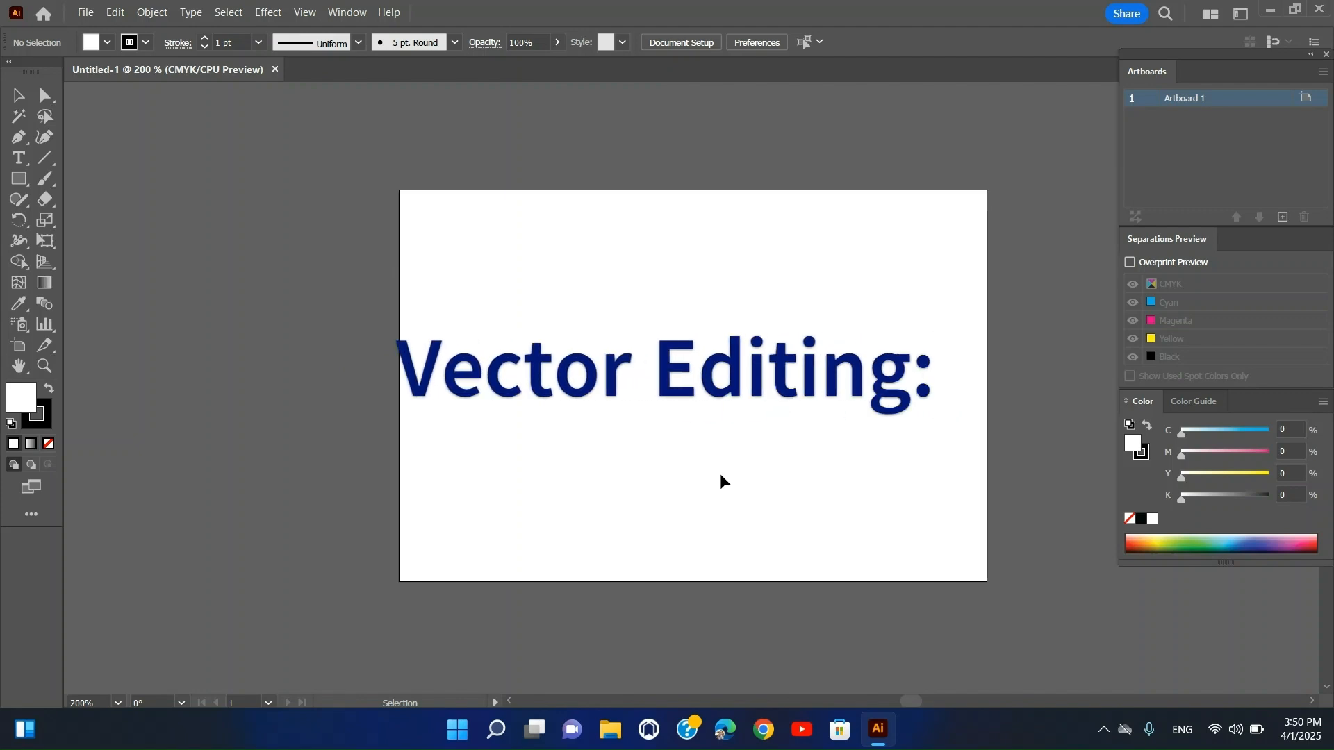
{"action": "left_click", "coordinate": [933, 370]}
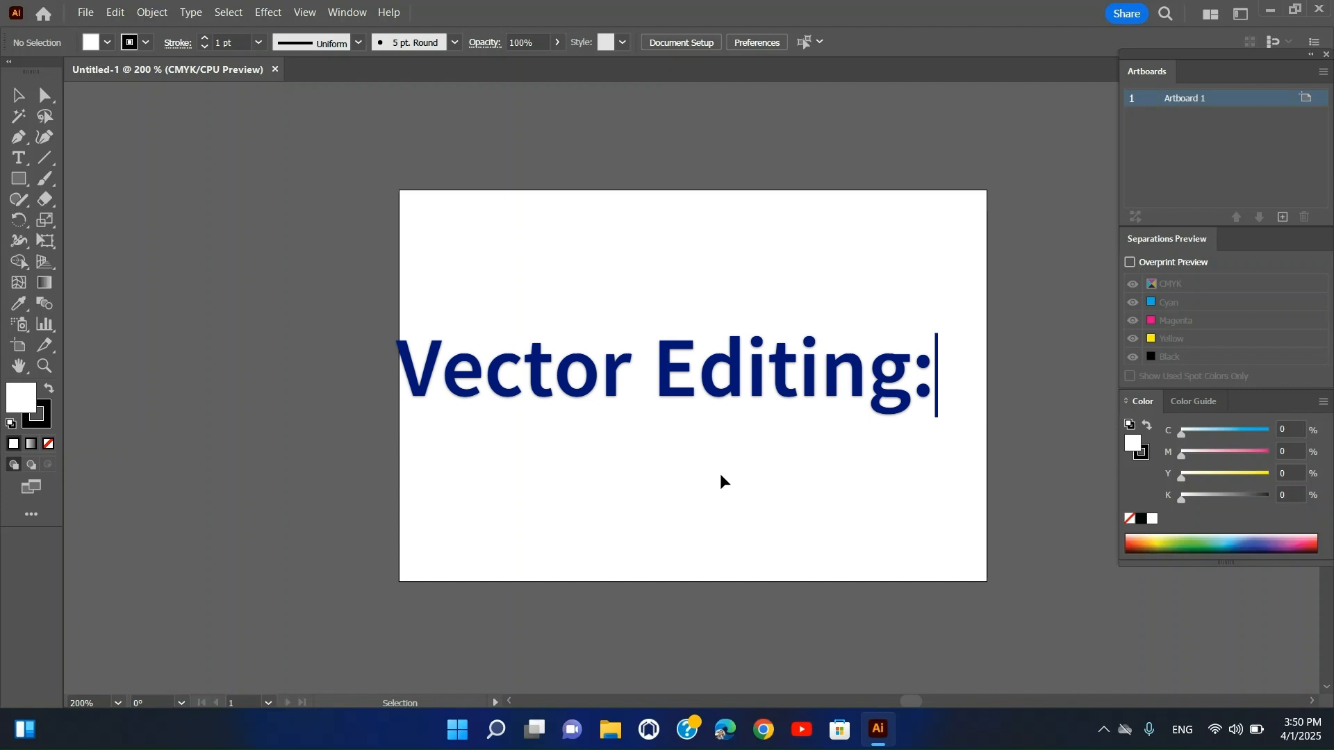
{"action": "type", "text": "Ty"}
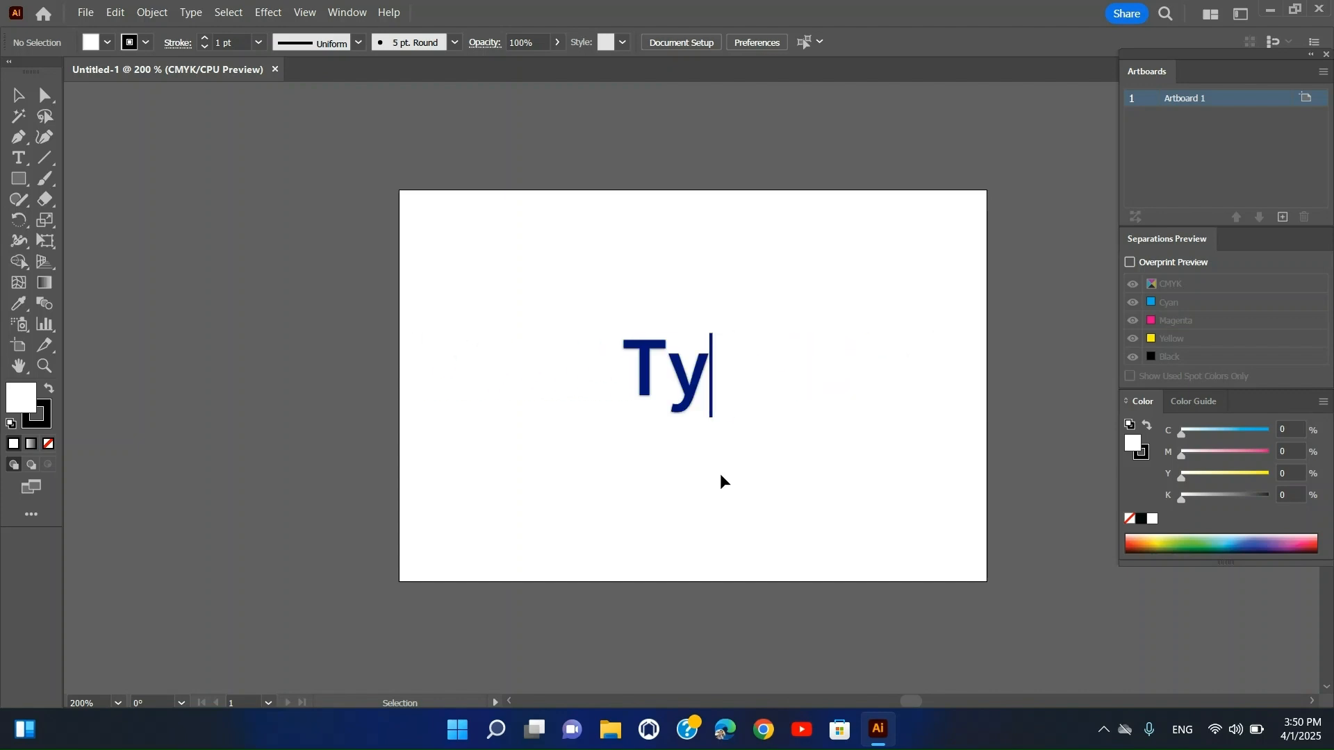
{"action": "type", "text": "pography:"}
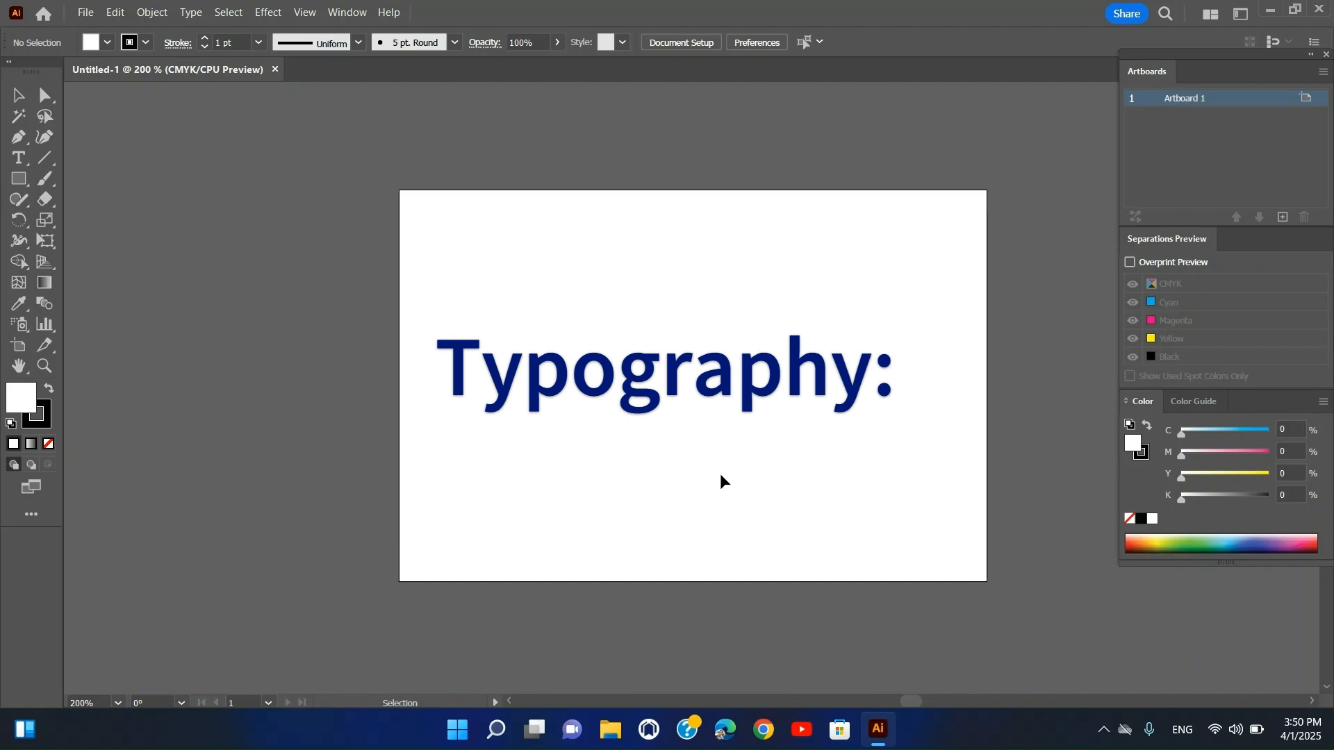
{"action": "type", "text": "Color Management:"}
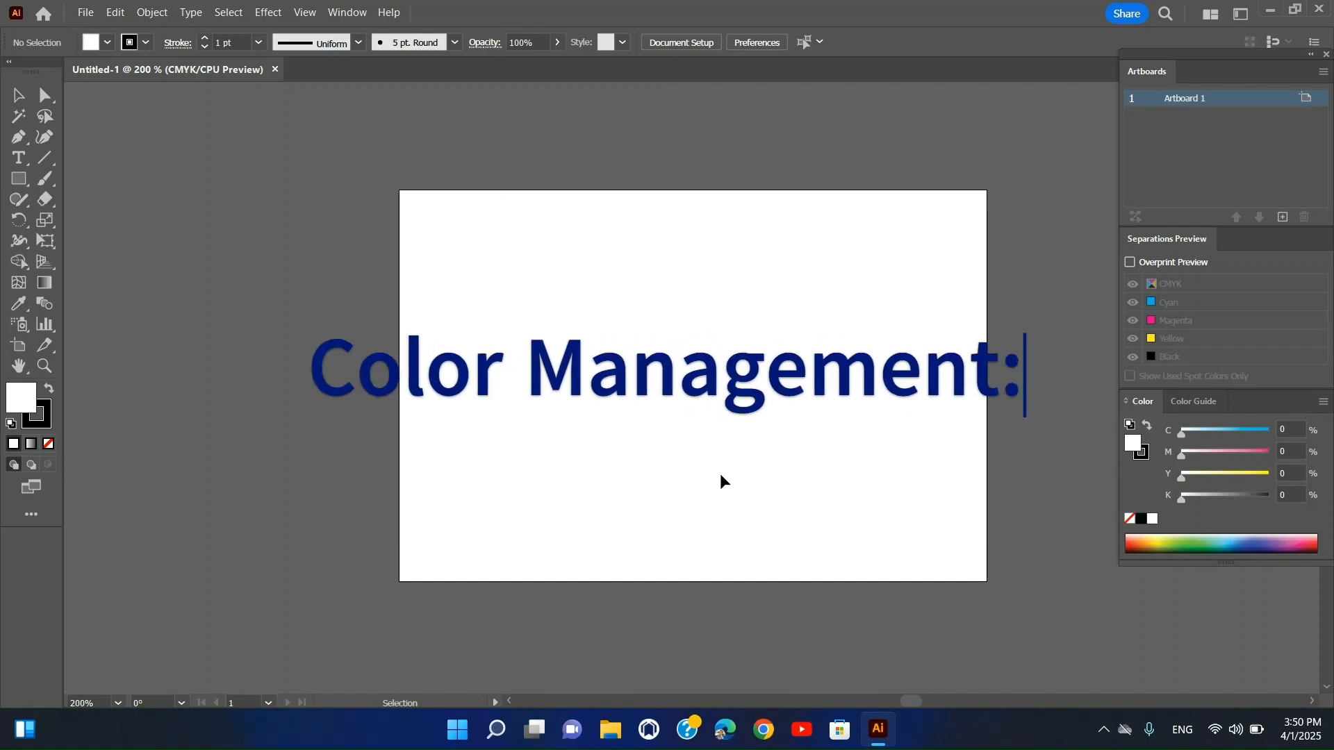
{"action": "type", "text": "Automation"}
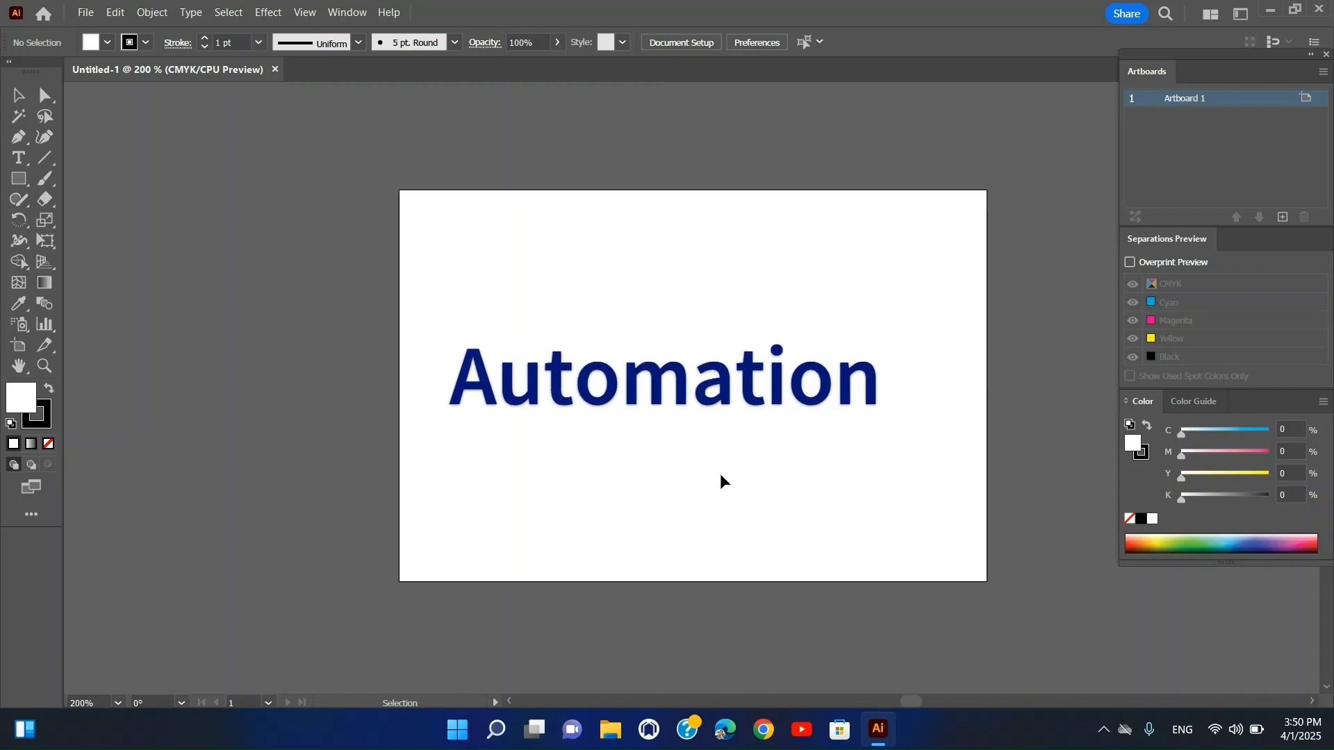
{"action": "type", "text": ":"}
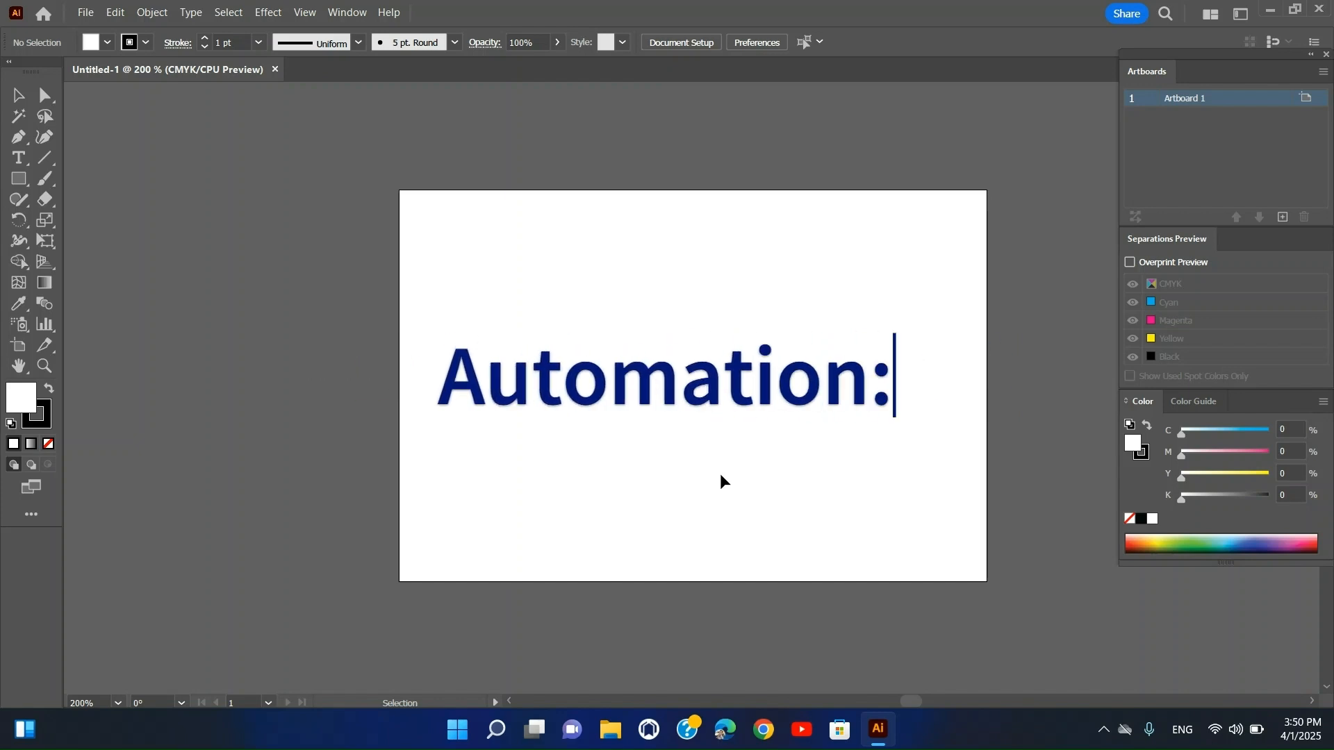
Step: Erase the 'Automation:' heading from the artboard
{"action": "key", "text": "BackSpace"}
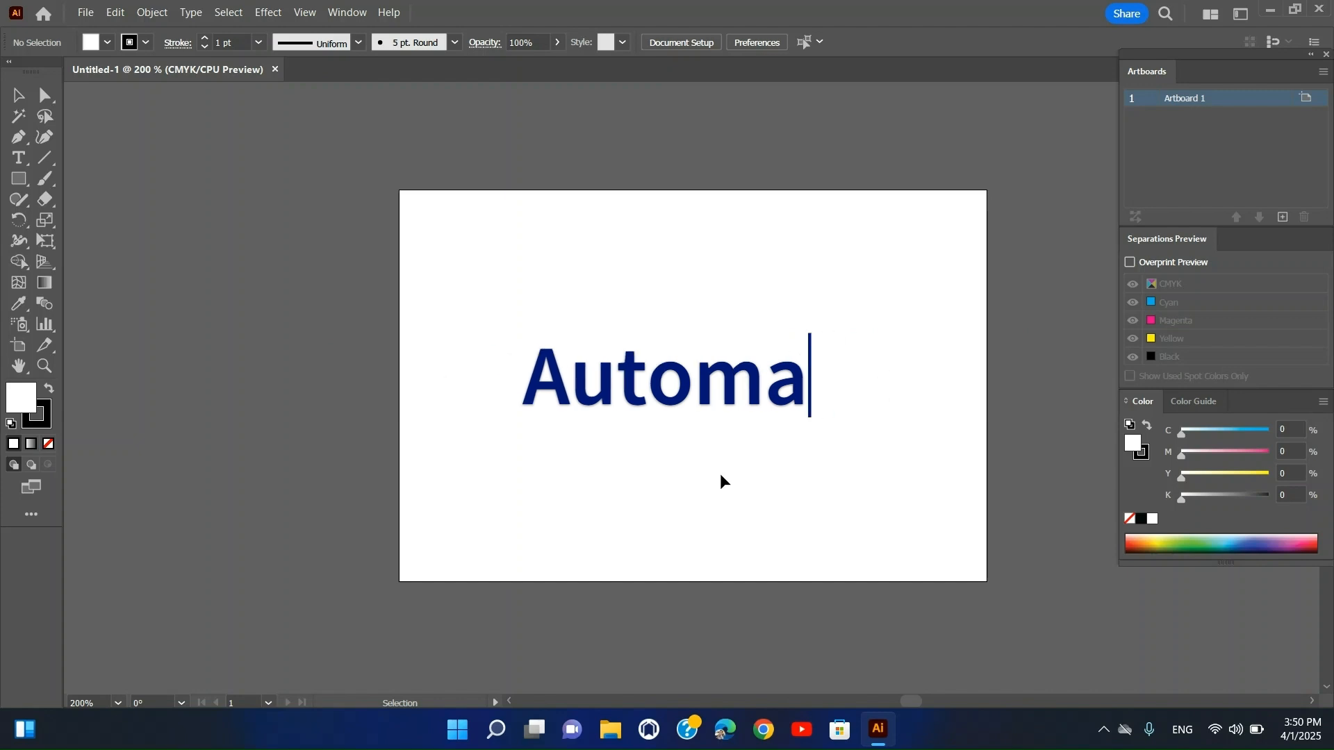
{"action": "key", "text": "ctrl+z"}
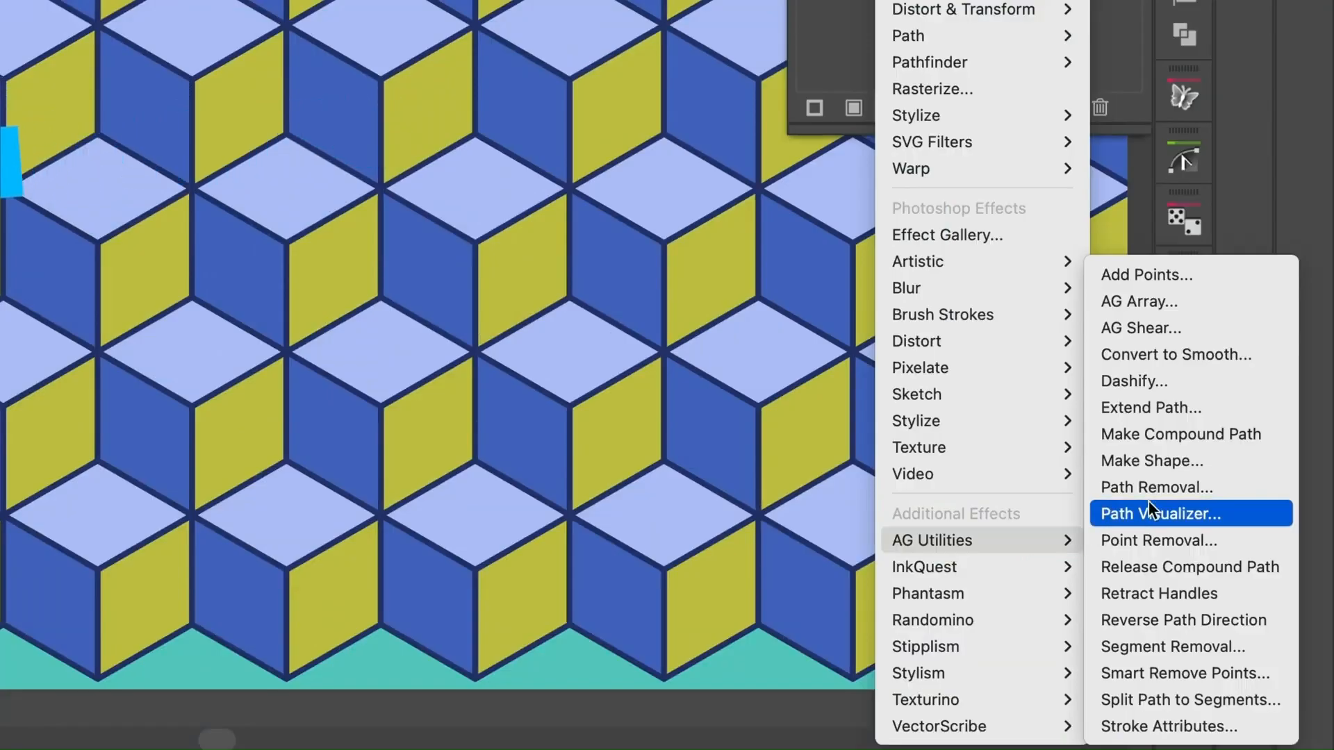
{"action": "mouse_move", "coordinate": [1191, 301]}
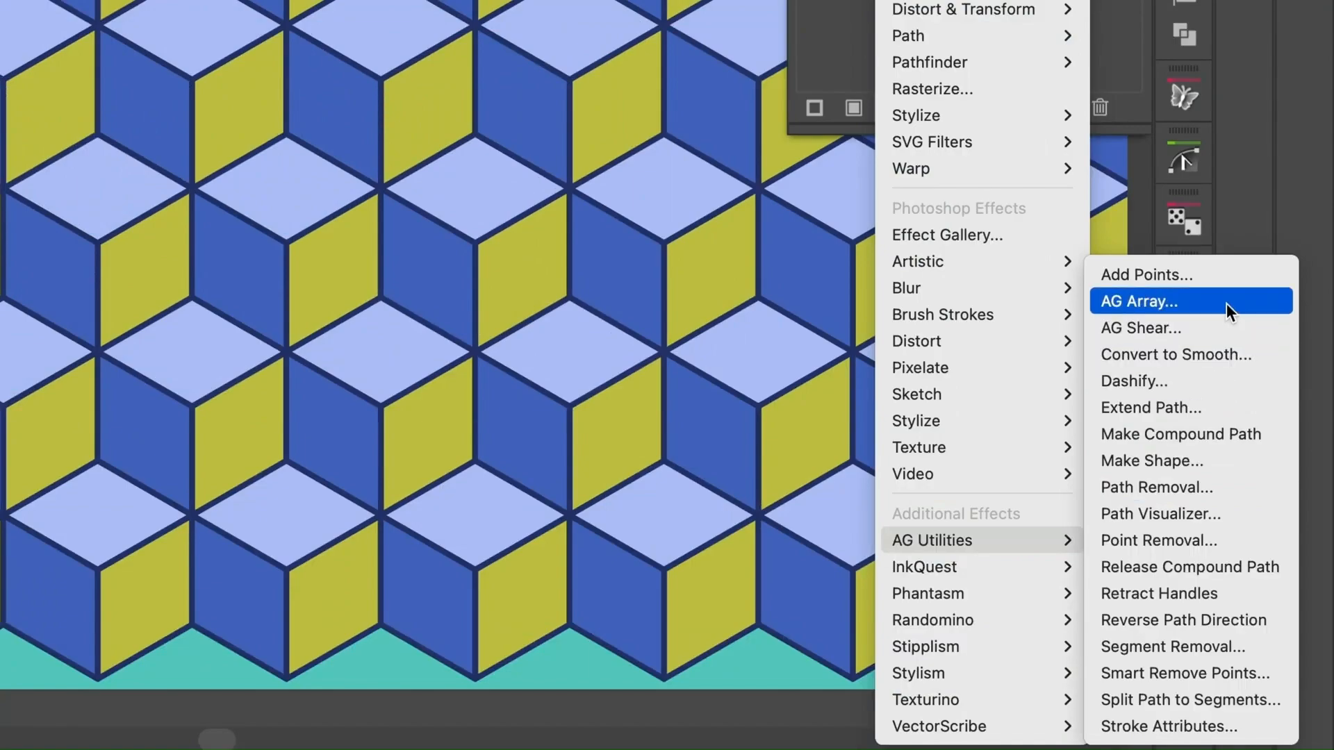
Step: Apply AG Array to the flower motif, staggered by Columns with Upwards by Row stacking
{"action": "left_click", "coordinate": [1138, 302]}
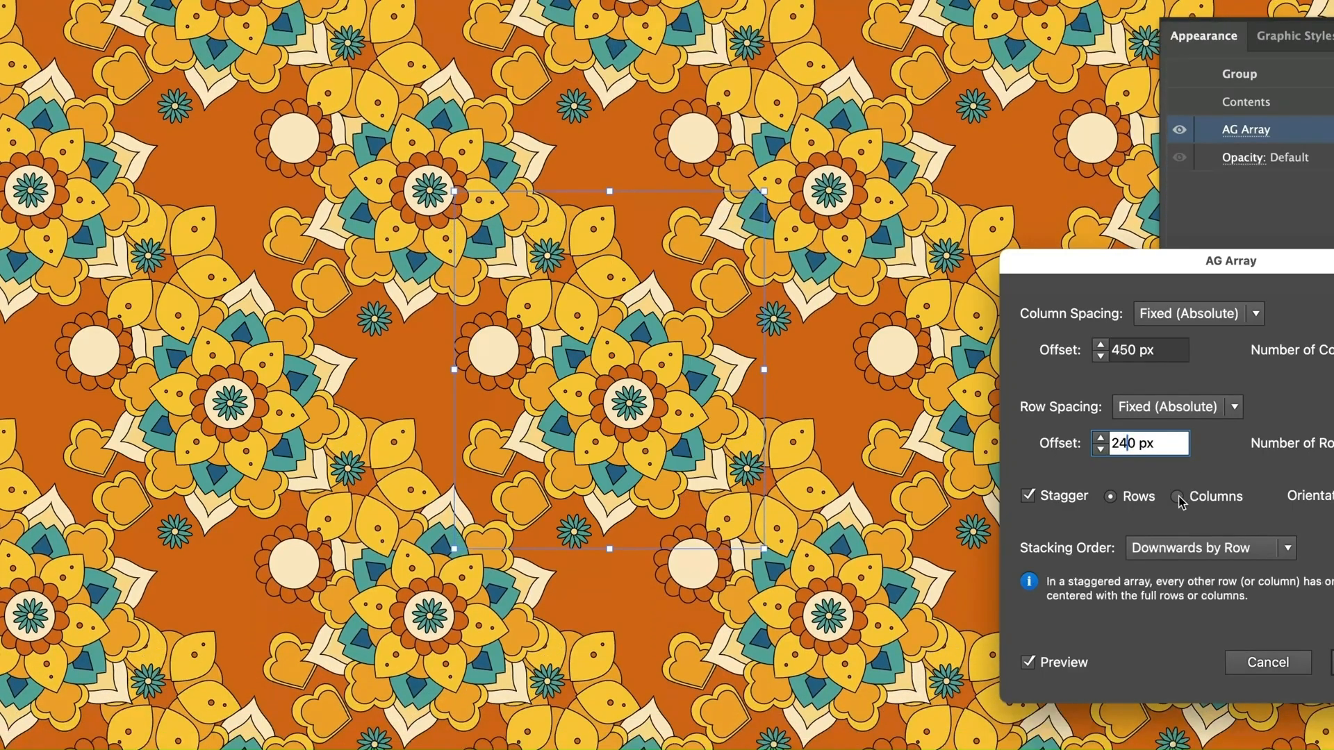
{"action": "left_click", "coordinate": [1180, 496]}
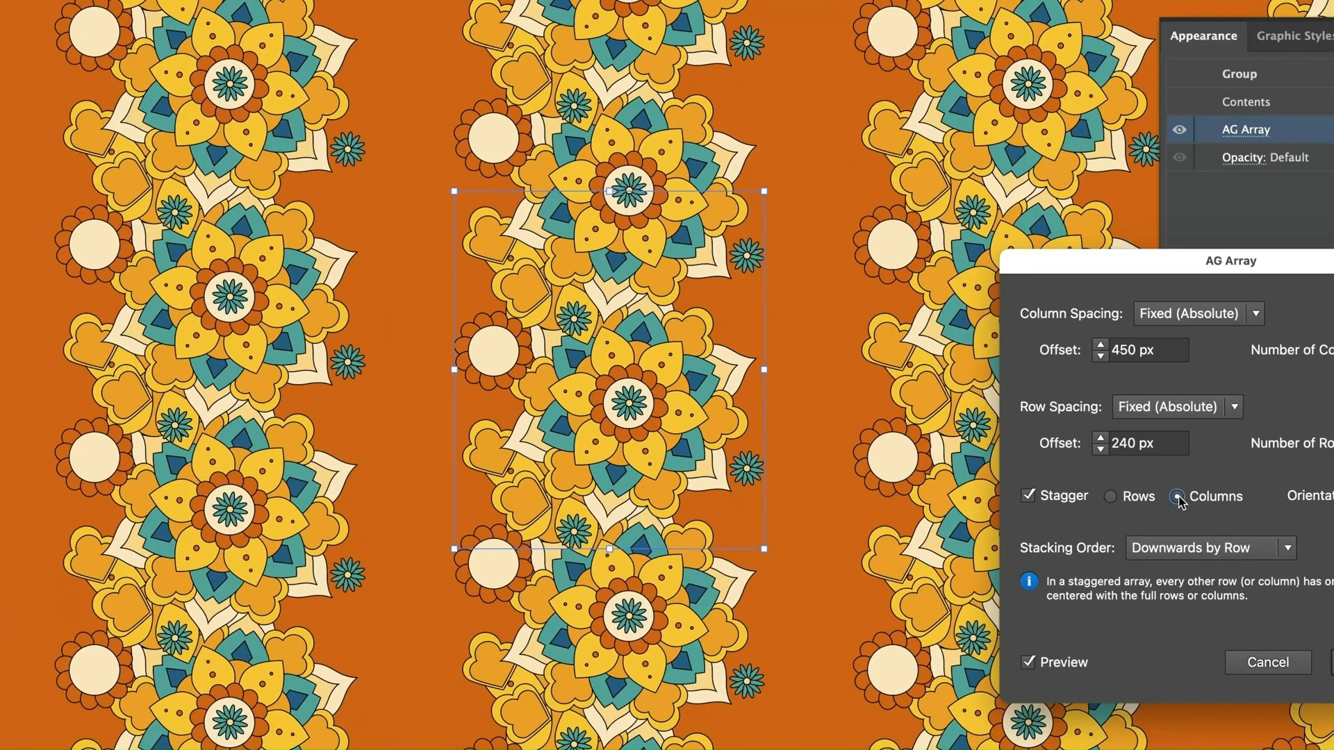
{"action": "left_click", "coordinate": [1195, 508]}
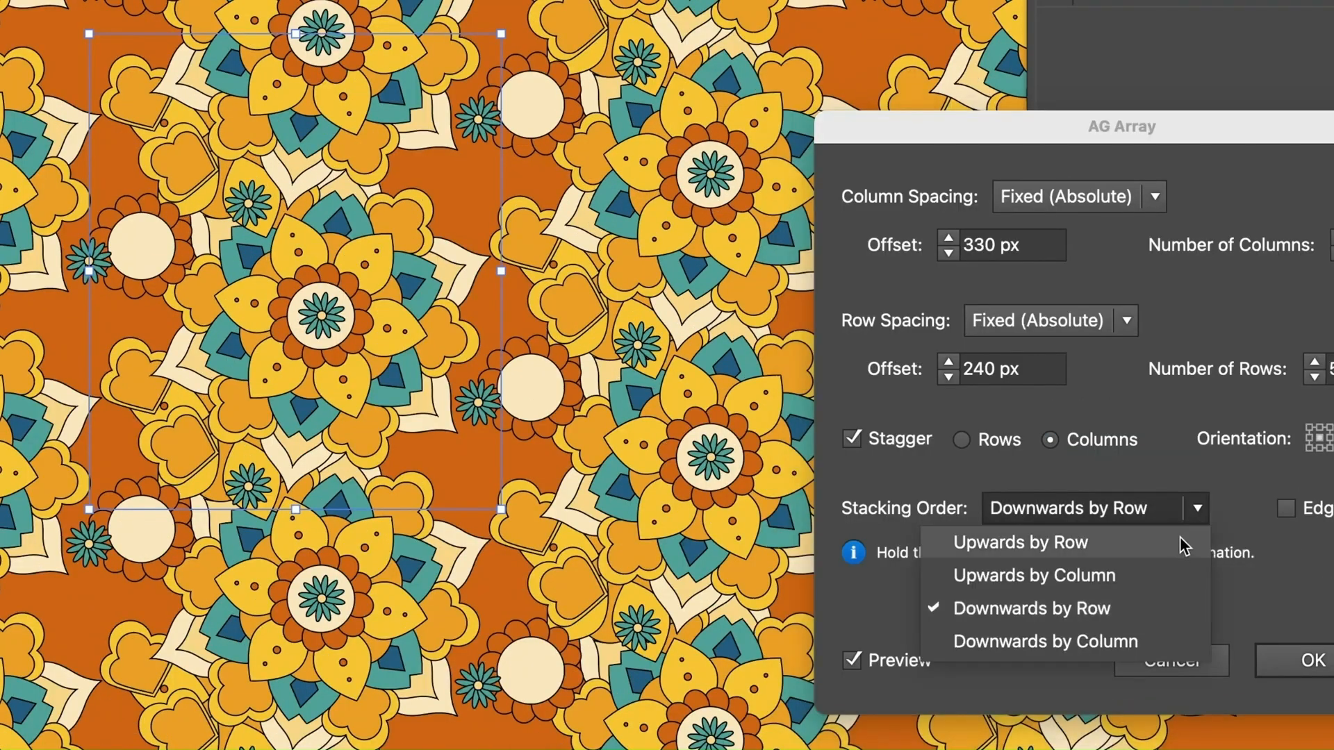
{"action": "left_click", "coordinate": [1018, 542]}
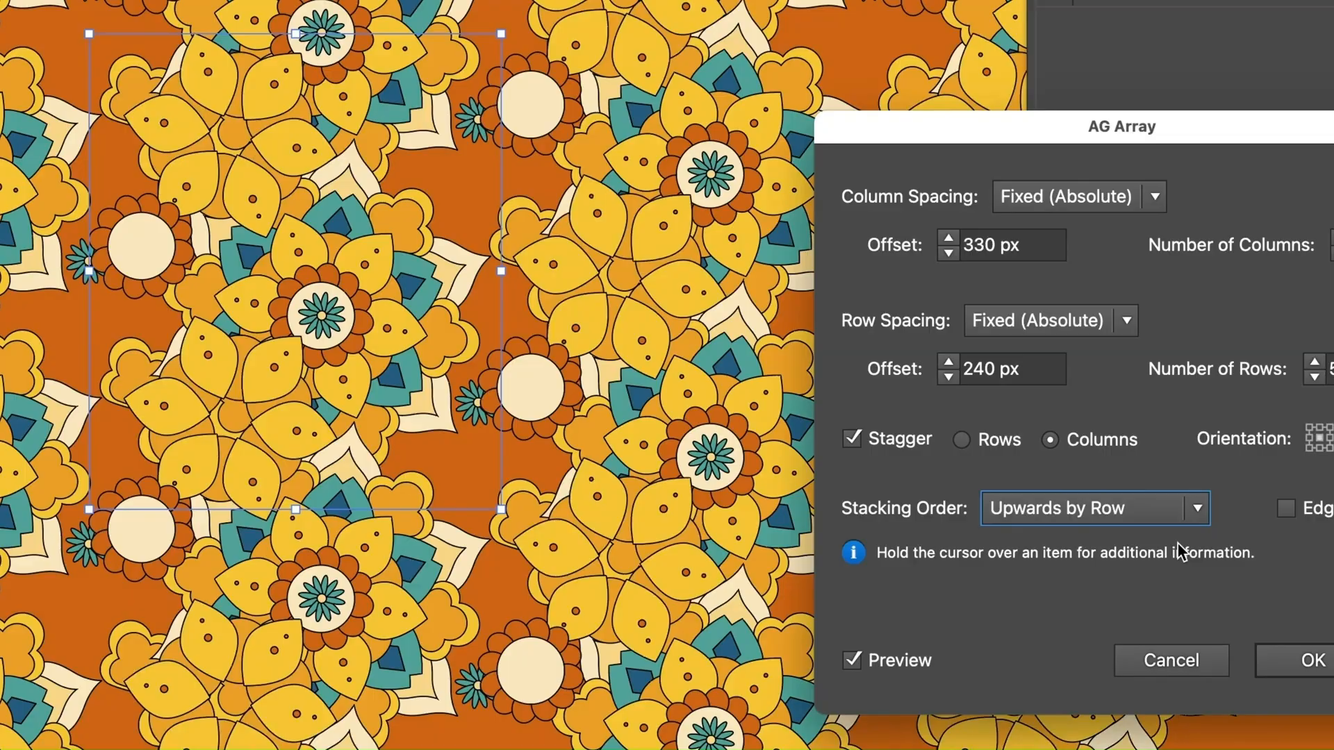
Step: Switch to the Astute Graphics plugins website and look down the page
{"action": "left_click", "coordinate": [504, 14]}
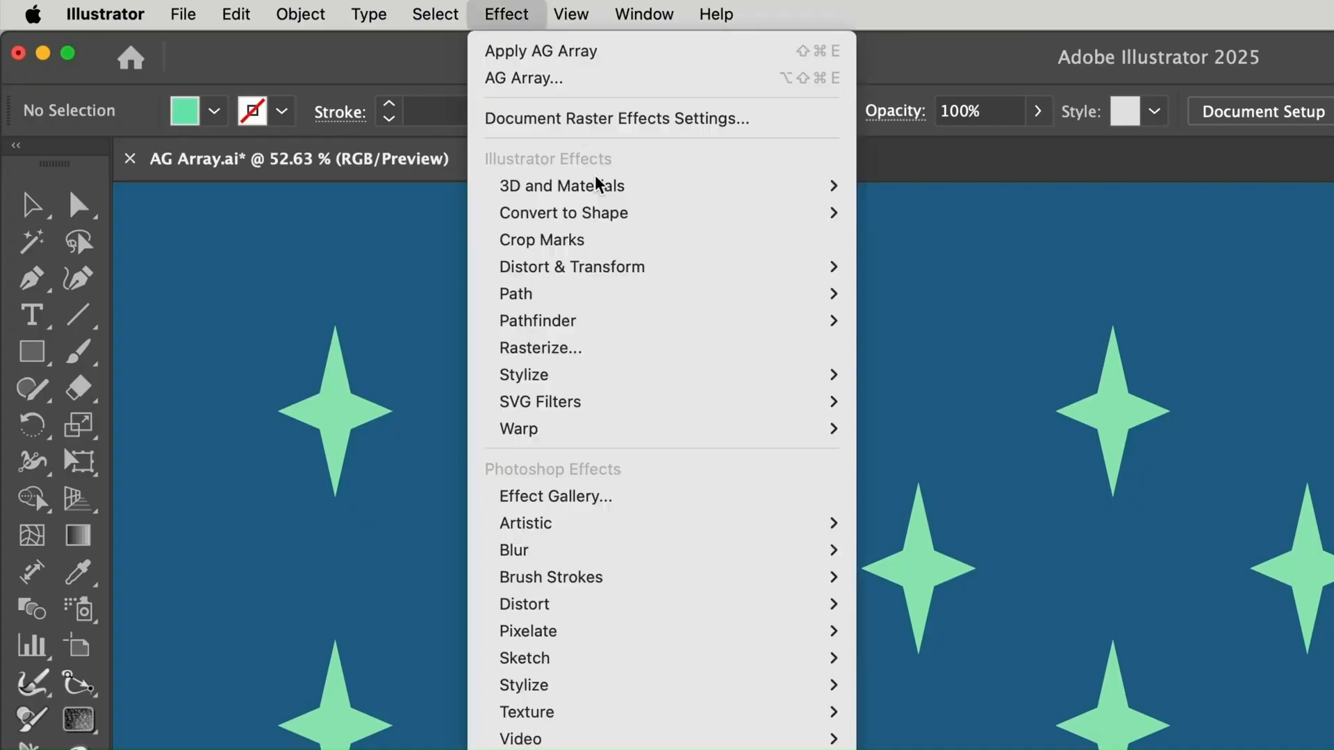
{"action": "scroll", "scroll_direction": "down", "scroll_amount": 3}
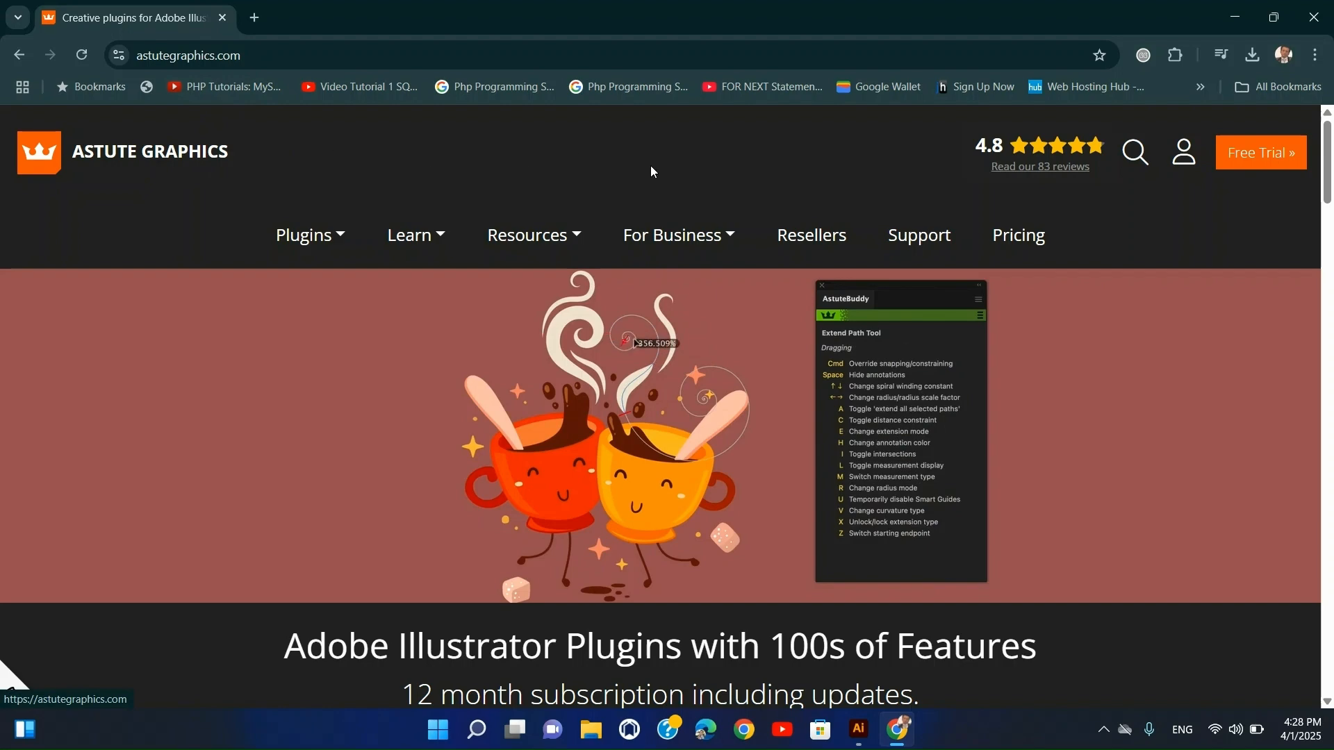
Step: Go from the astutegraphics.com home page to the Phantasm plugin page
{"action": "scroll", "scroll_direction": "down", "scroll_amount": 3}
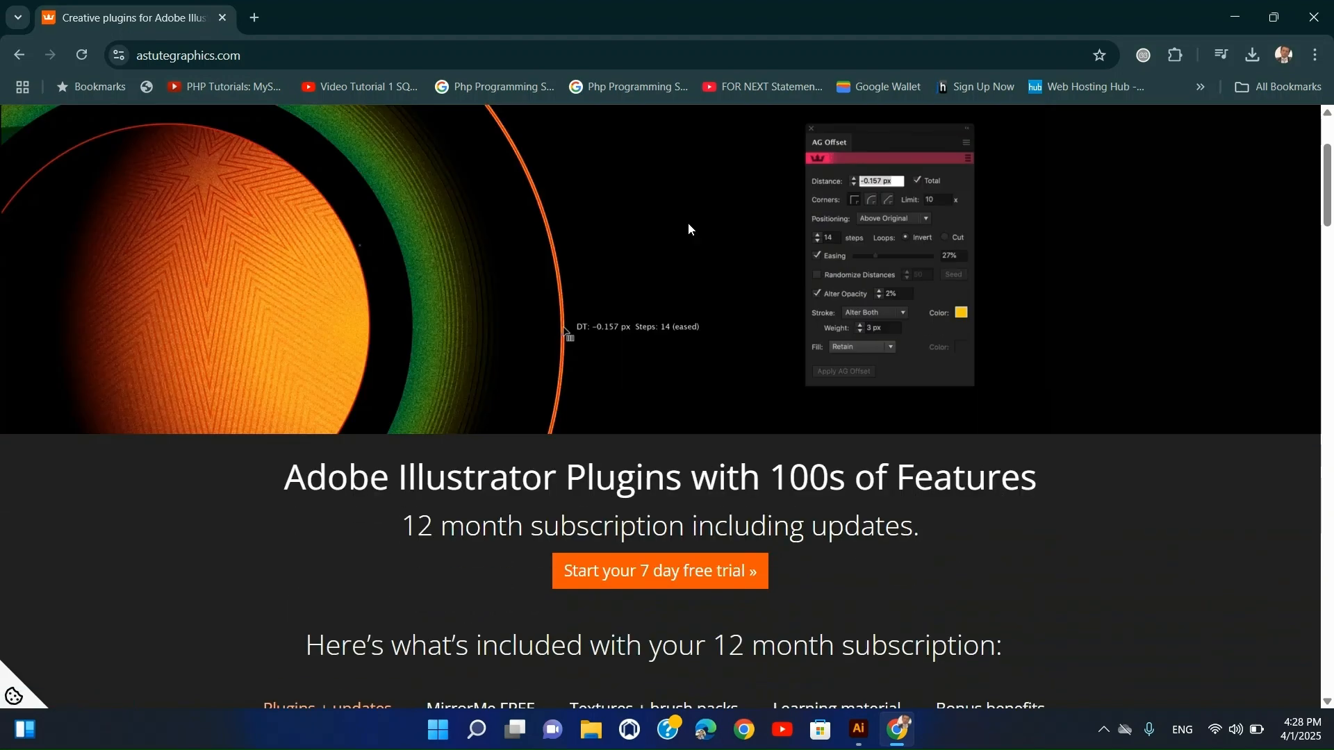
{"action": "left_click", "coordinate": [672, 235]}
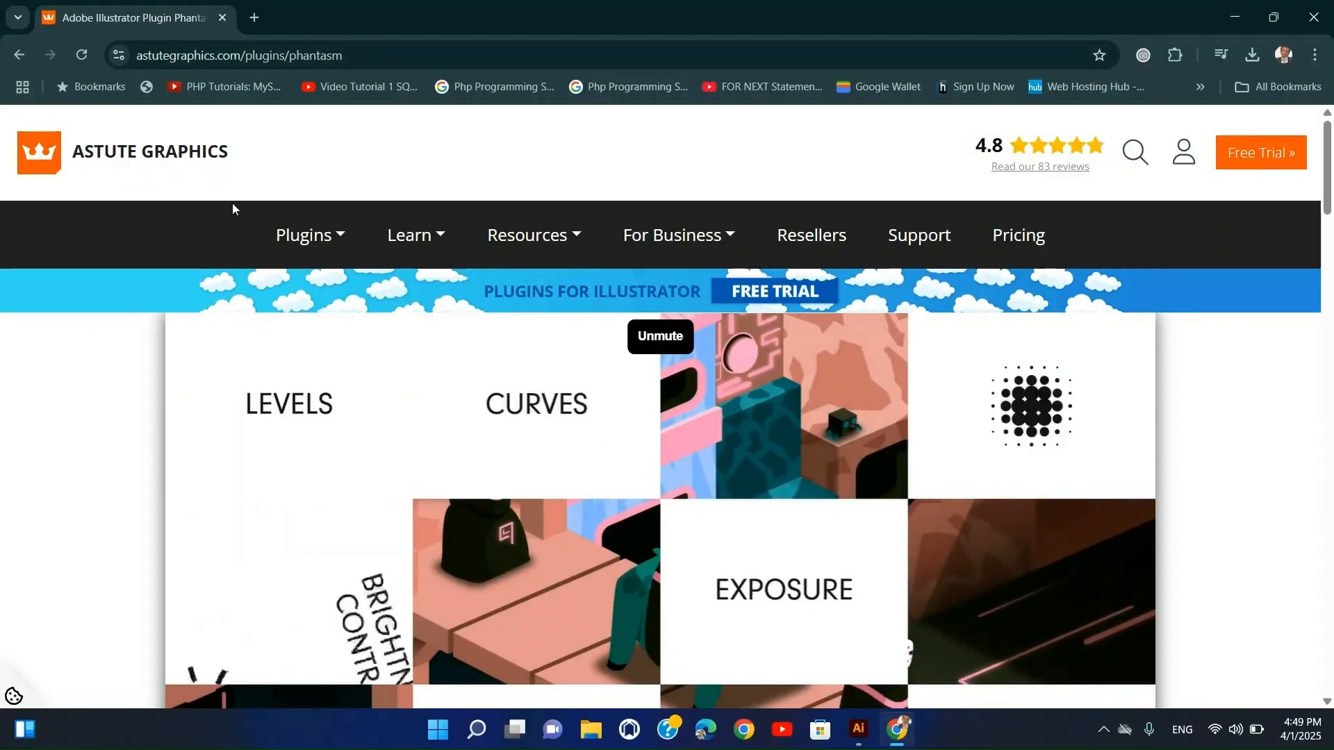
{"action": "left_click", "coordinate": [308, 235]}
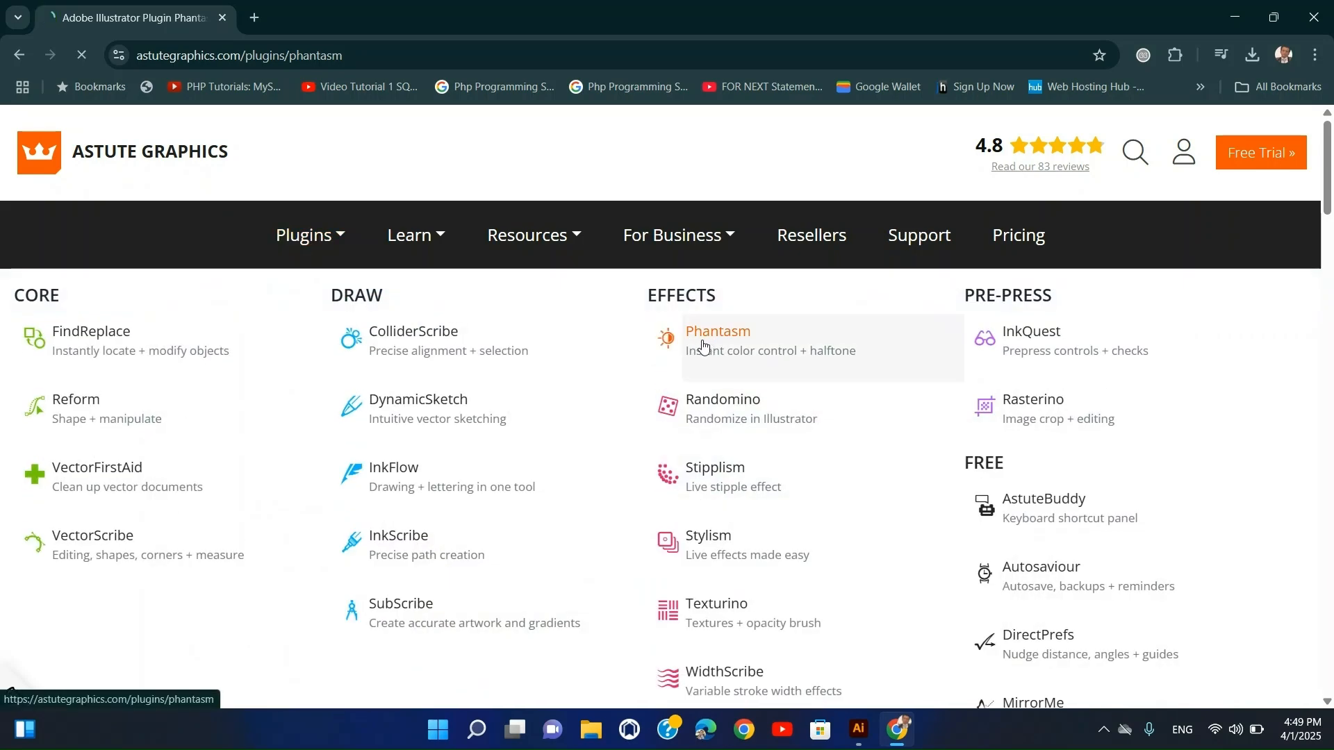
{"action": "left_click", "coordinate": [717, 331]}
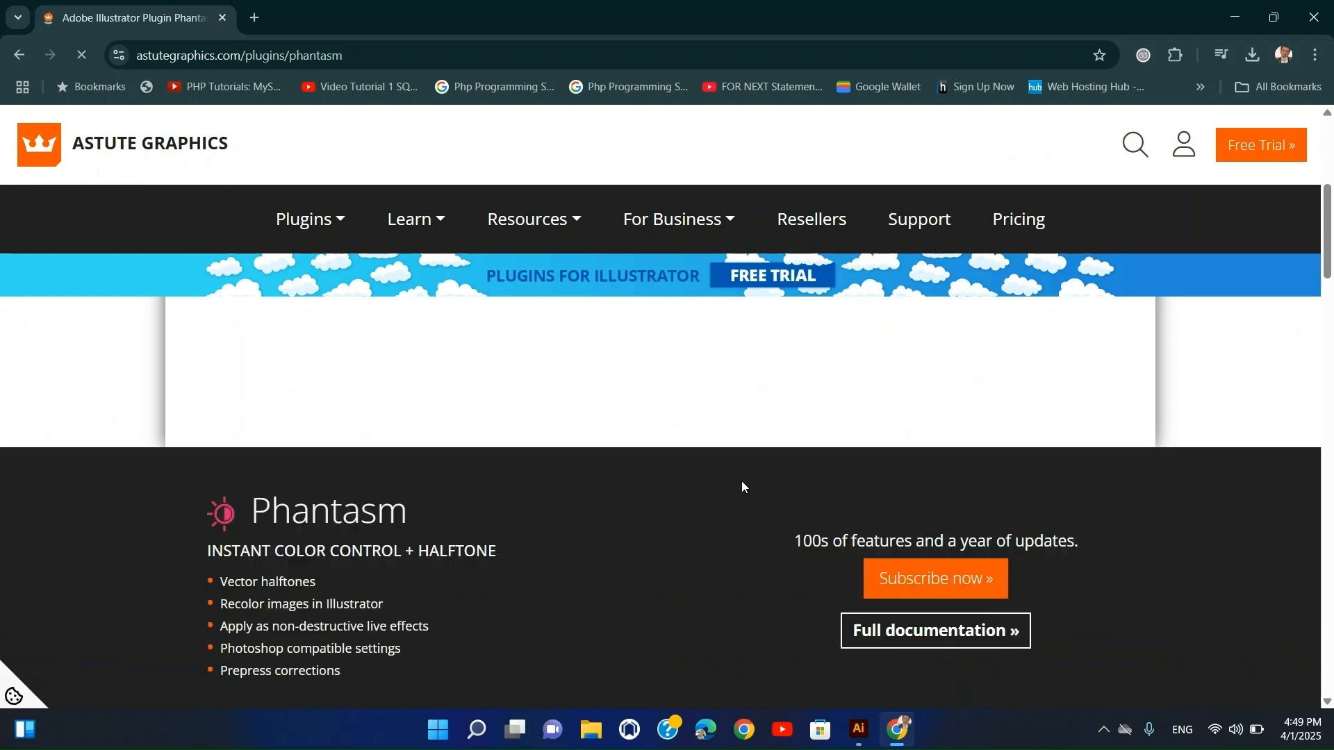
{"action": "scroll", "scroll_direction": "up", "scroll_amount": 3}
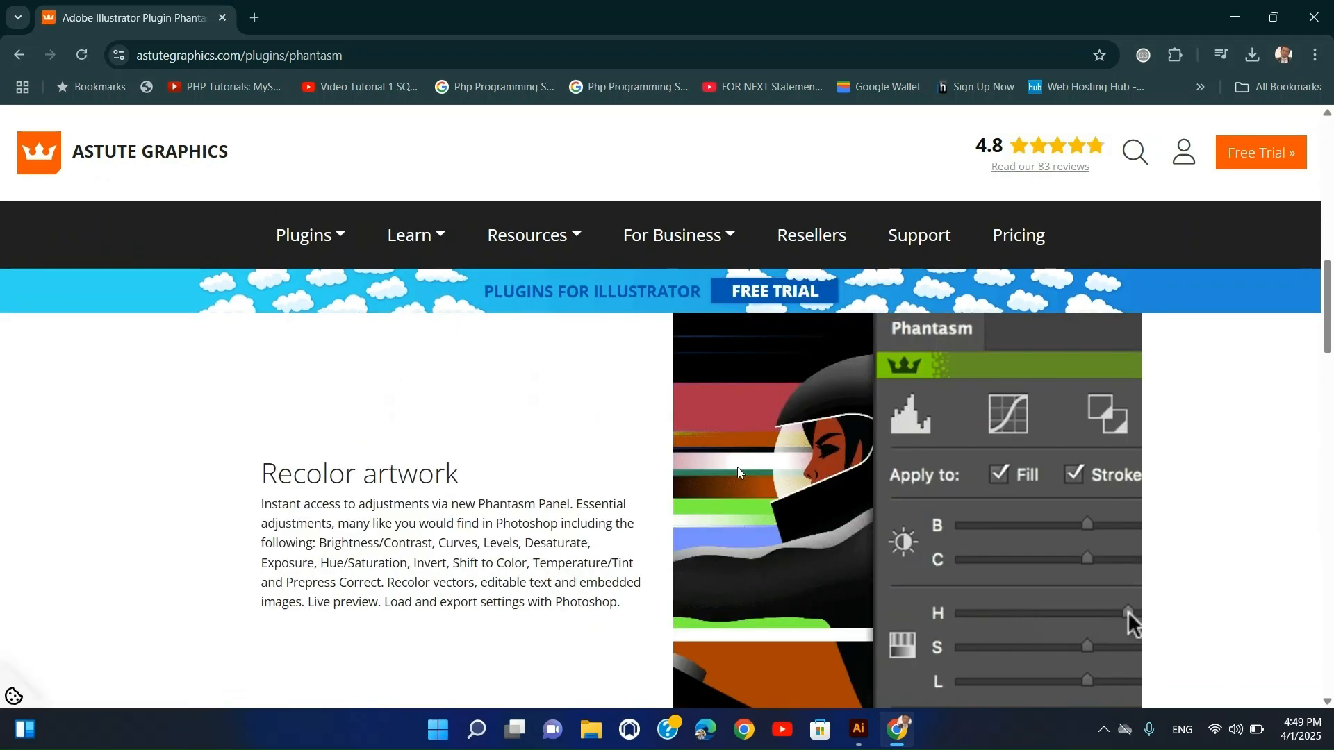
{"action": "scroll", "scroll_direction": "down", "scroll_amount": 3}
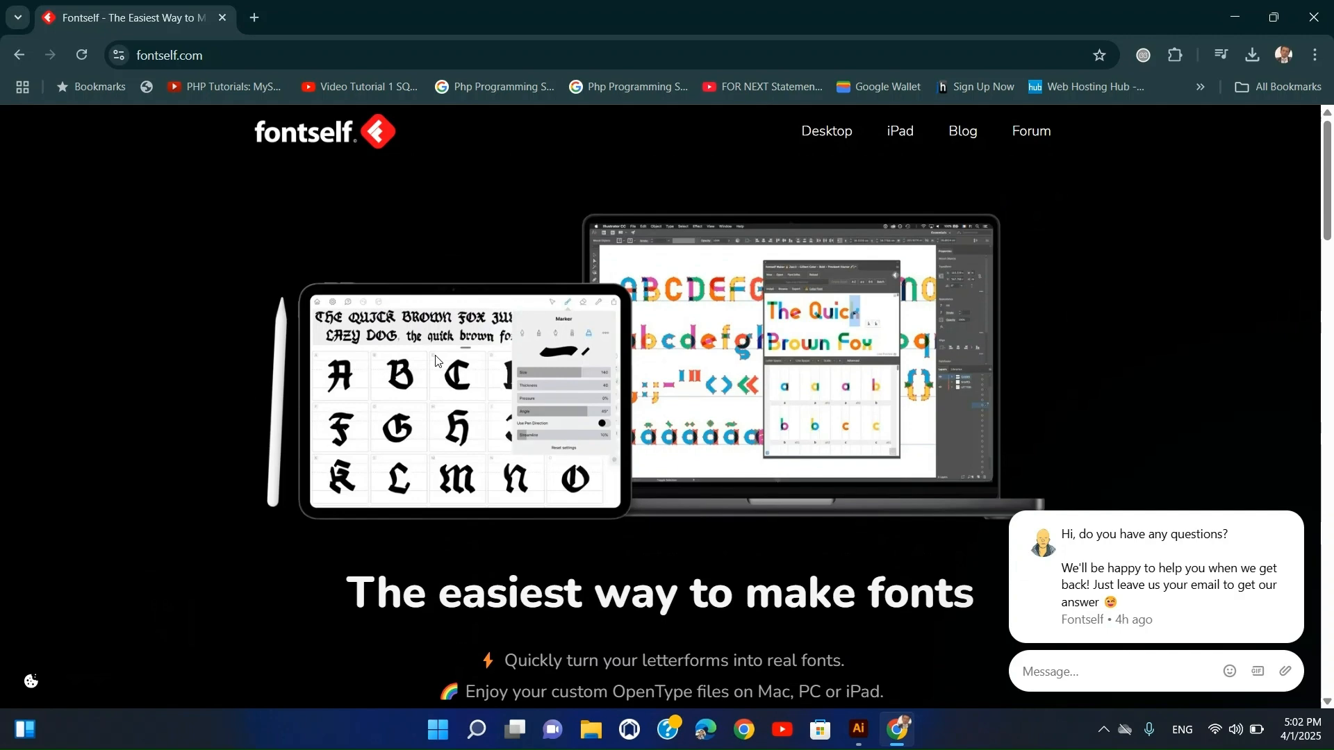
Step: Reach the Fontself store listing Fontself Maker at $39 and $59 via Get now under desktop fonts
{"action": "scroll", "scroll_direction": "down", "scroll_amount": 3}
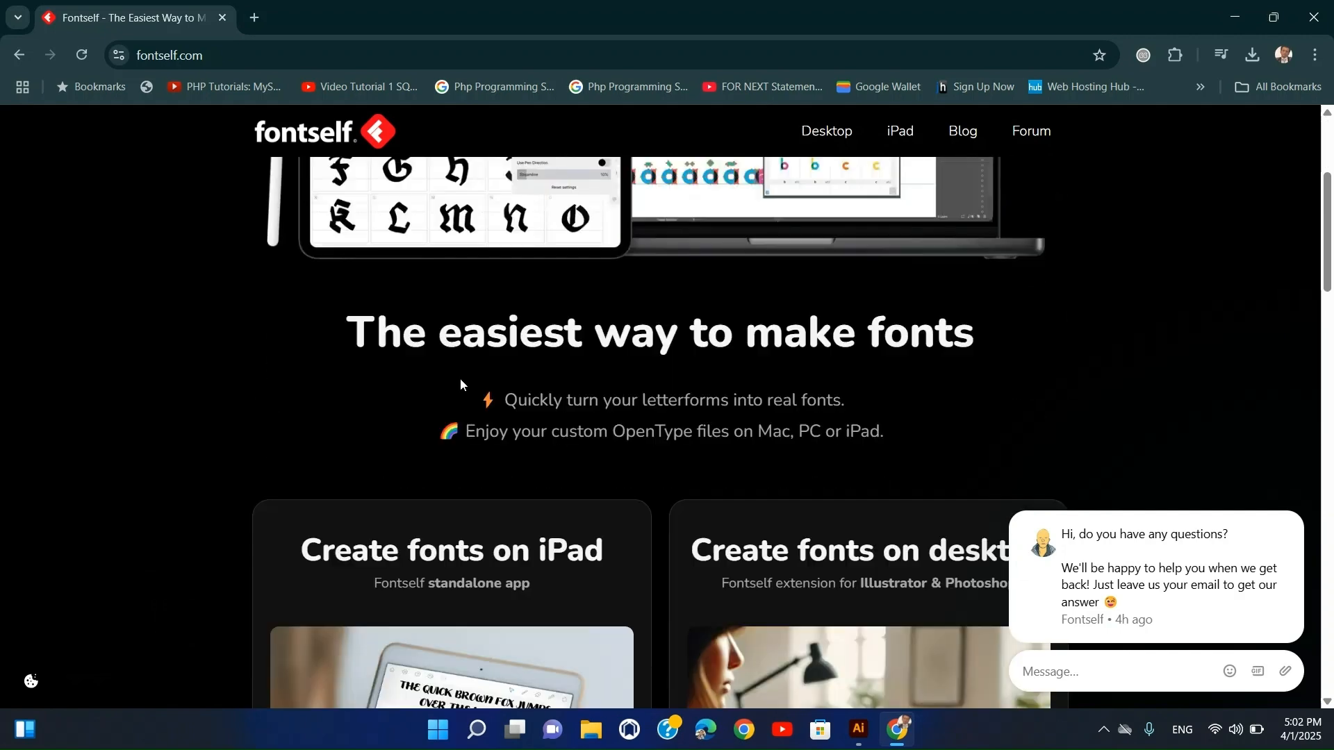
{"action": "scroll", "scroll_direction": "down", "scroll_amount": 3}
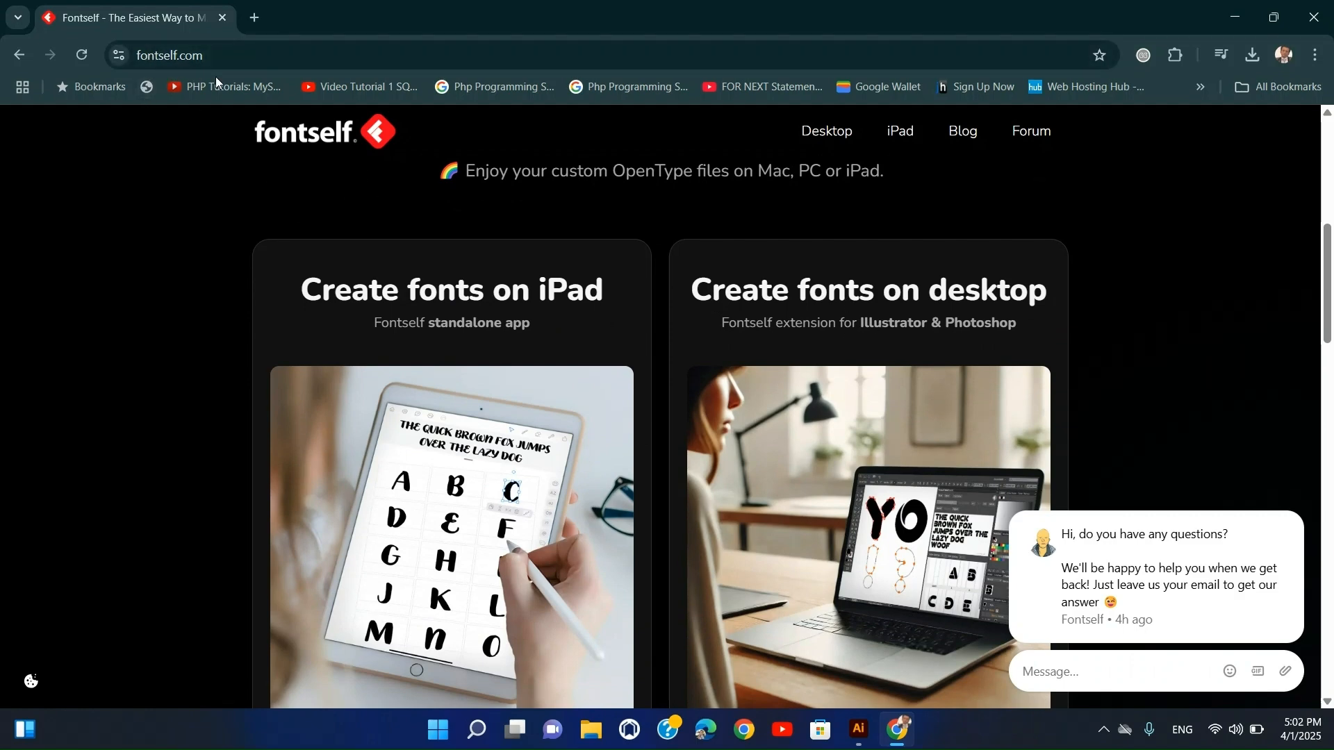
{"action": "scroll", "scroll_direction": "down", "scroll_amount": 3}
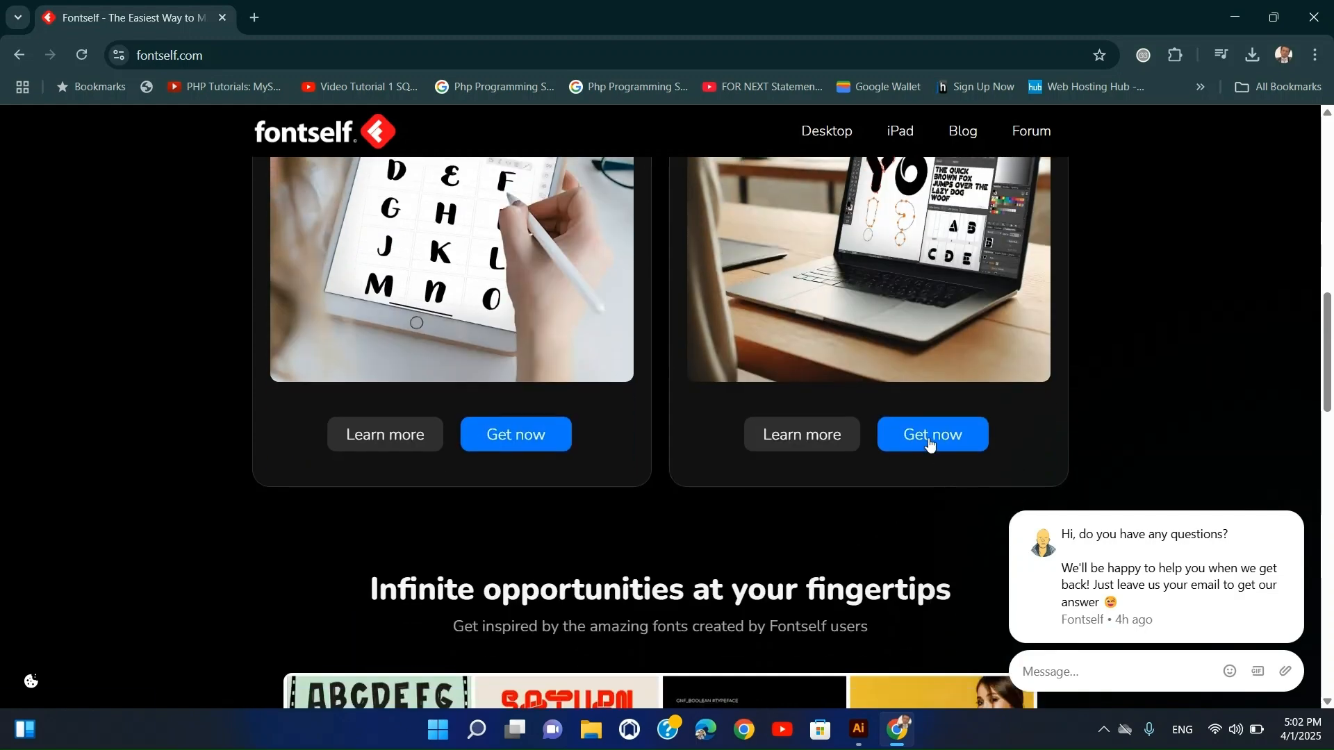
{"action": "left_click", "coordinate": [931, 435]}
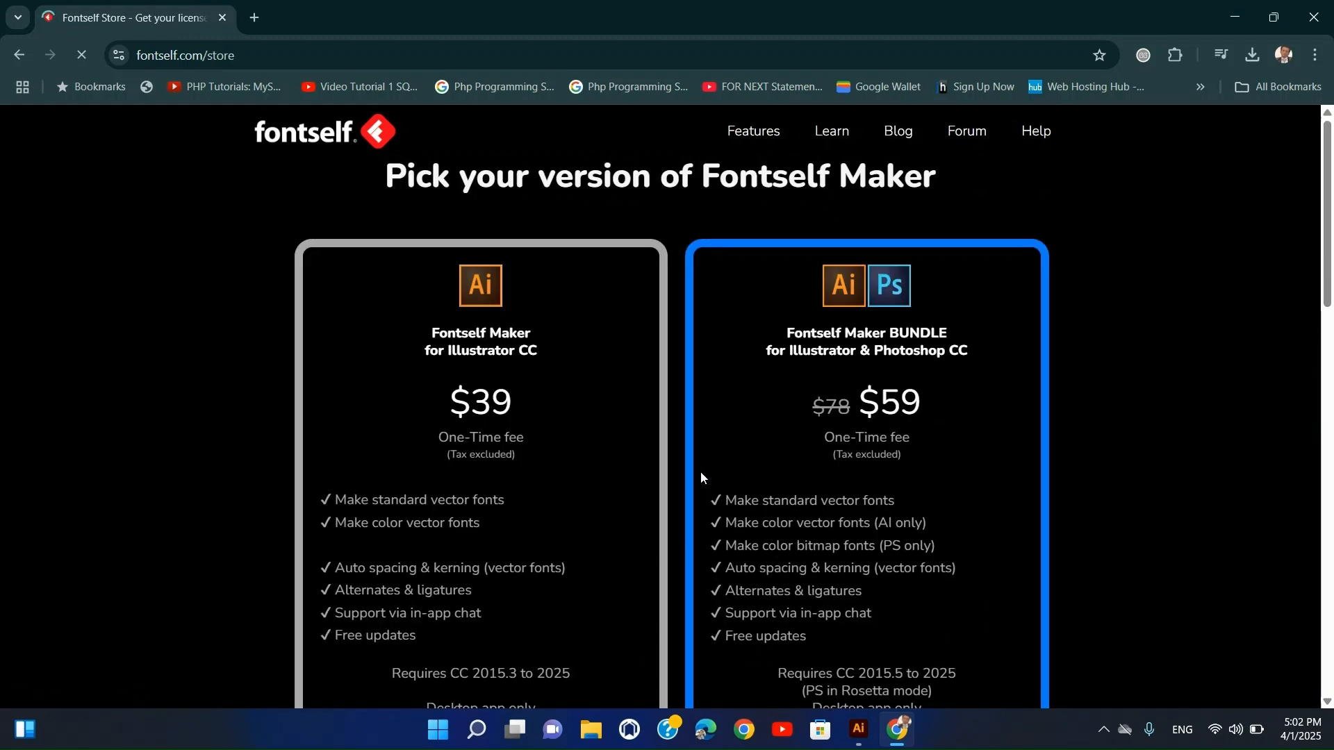
{"action": "scroll", "scroll_direction": "down", "scroll_amount": 3}
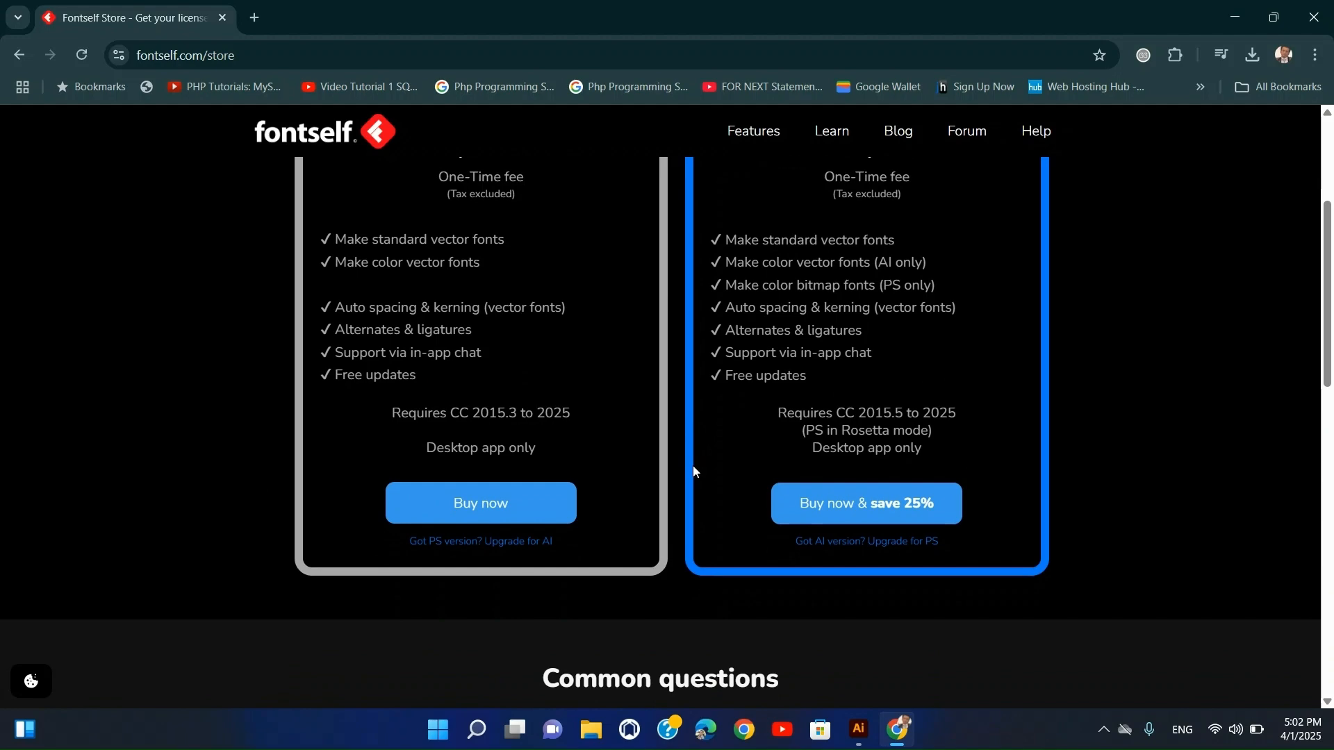
{"action": "scroll", "scroll_direction": "up", "scroll_amount": 3}
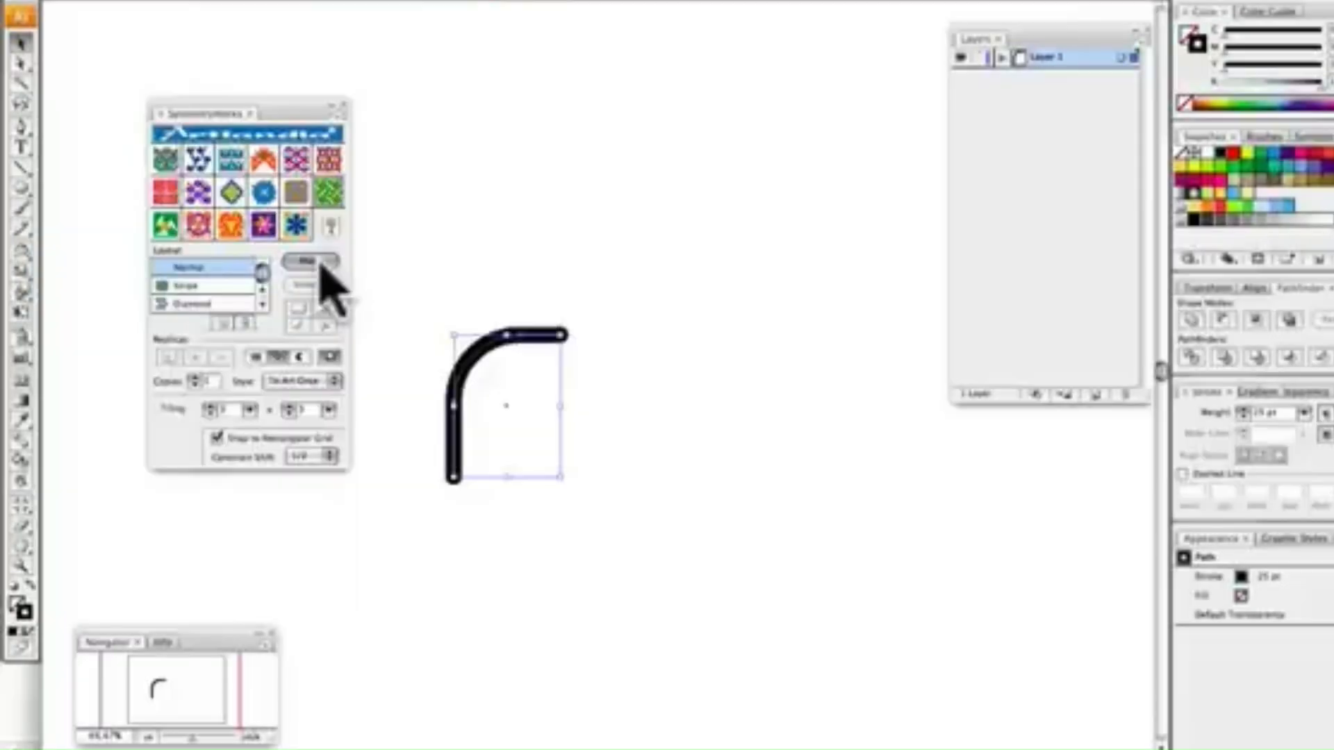
Step: Select the curved black stroke in the SymmetryWorks panel as the pattern source
{"action": "left_click", "coordinate": [309, 261]}
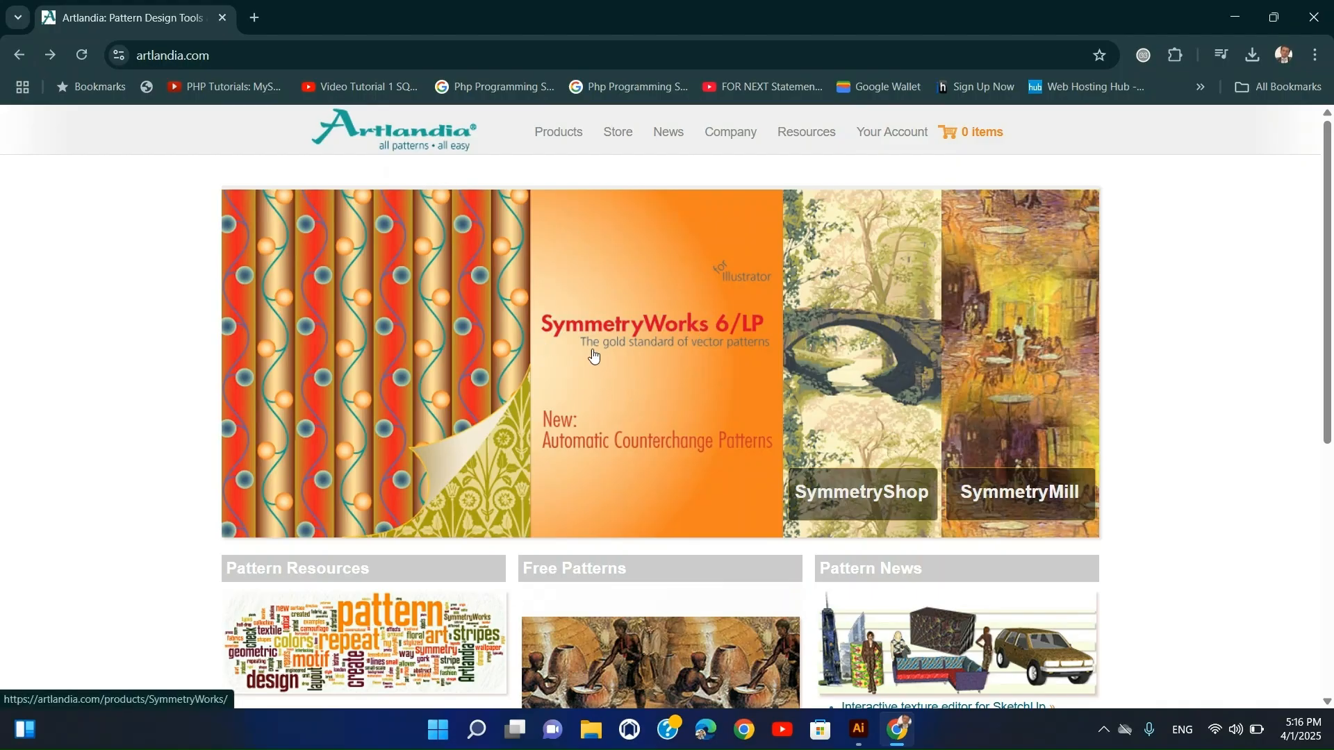
{"action": "mouse_move", "coordinate": [586, 332]}
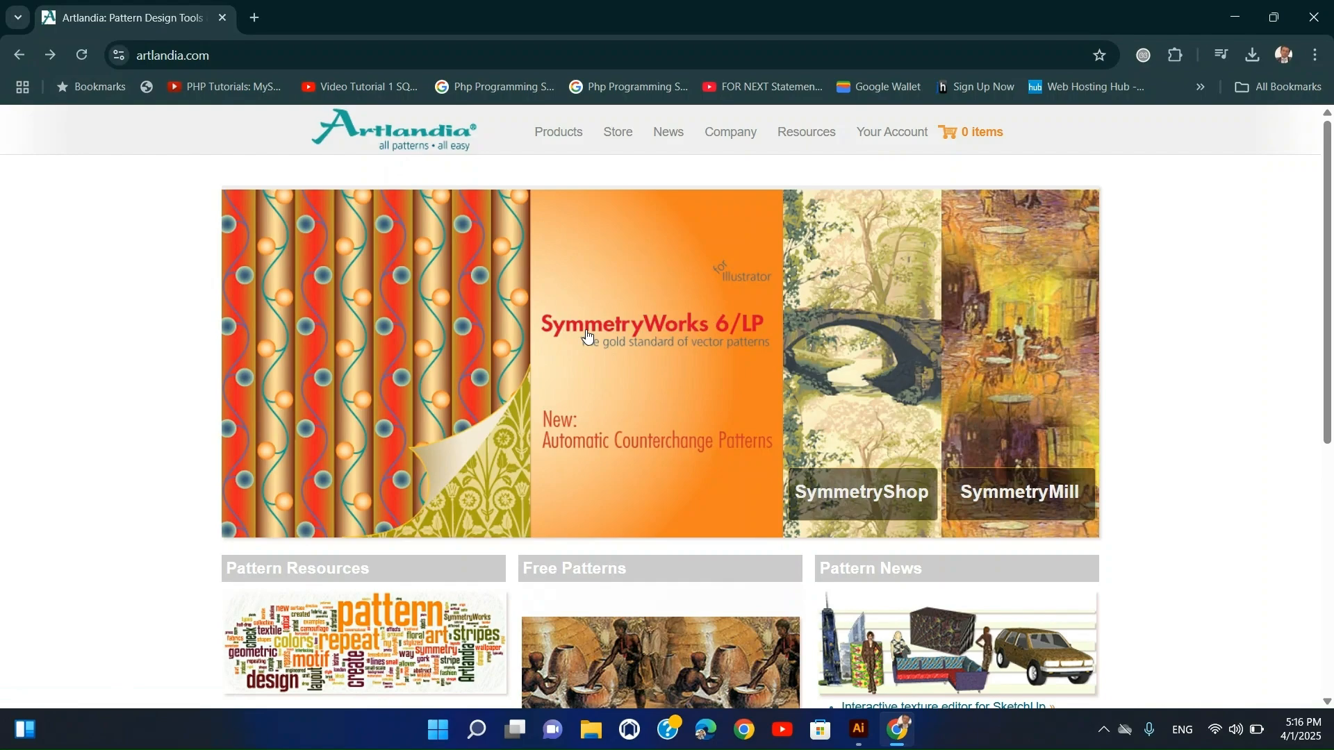
Step: Scroll through Artlandia's Pattern Resources, Free Patterns and News, then back to the top
{"action": "scroll", "scroll_direction": "down", "scroll_amount": 3}
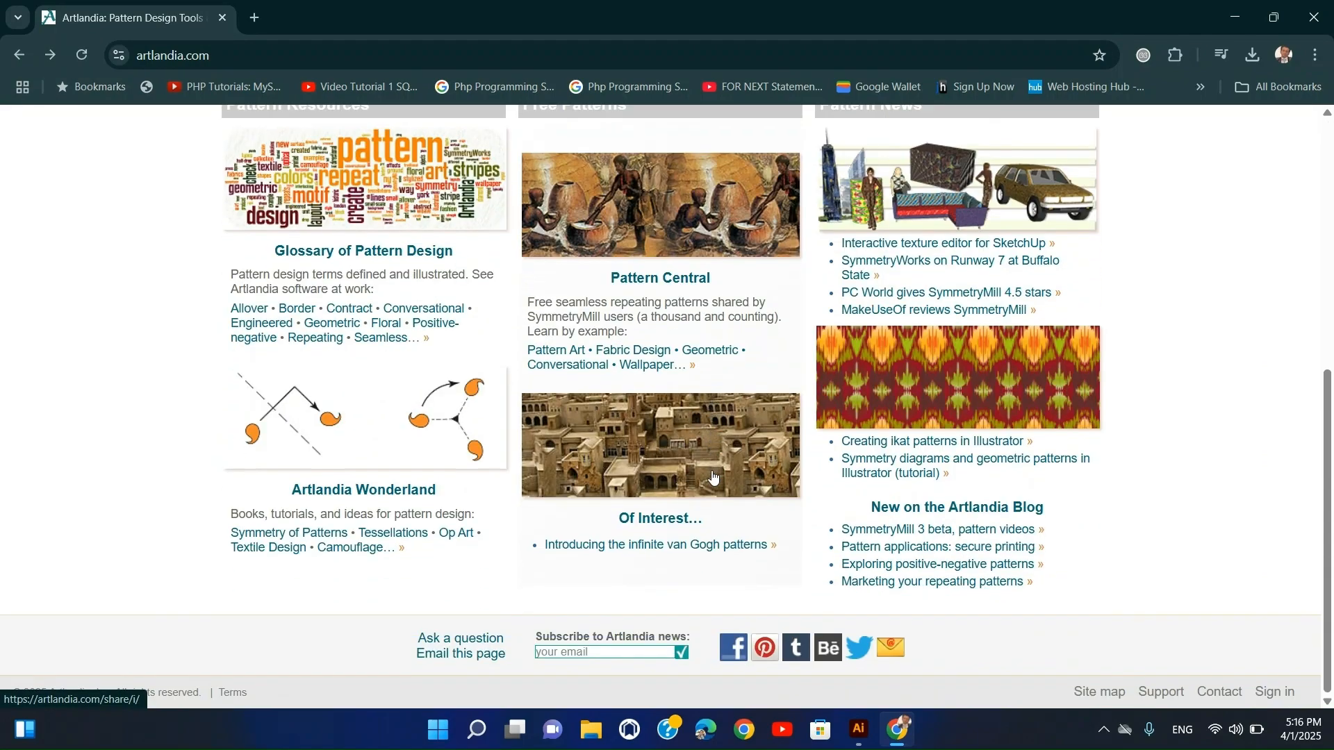
{"action": "mouse_move", "coordinate": [684, 491]}
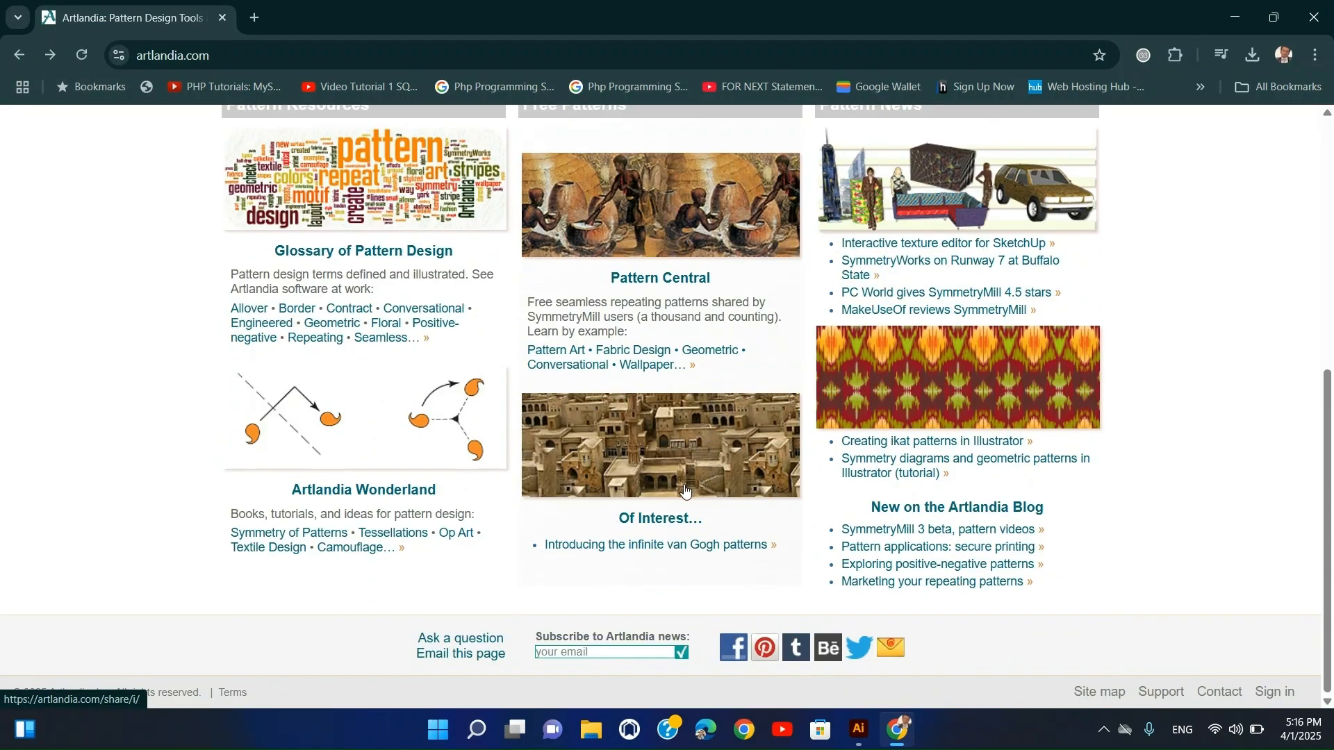
{"action": "scroll", "scroll_direction": "up", "scroll_amount": 3}
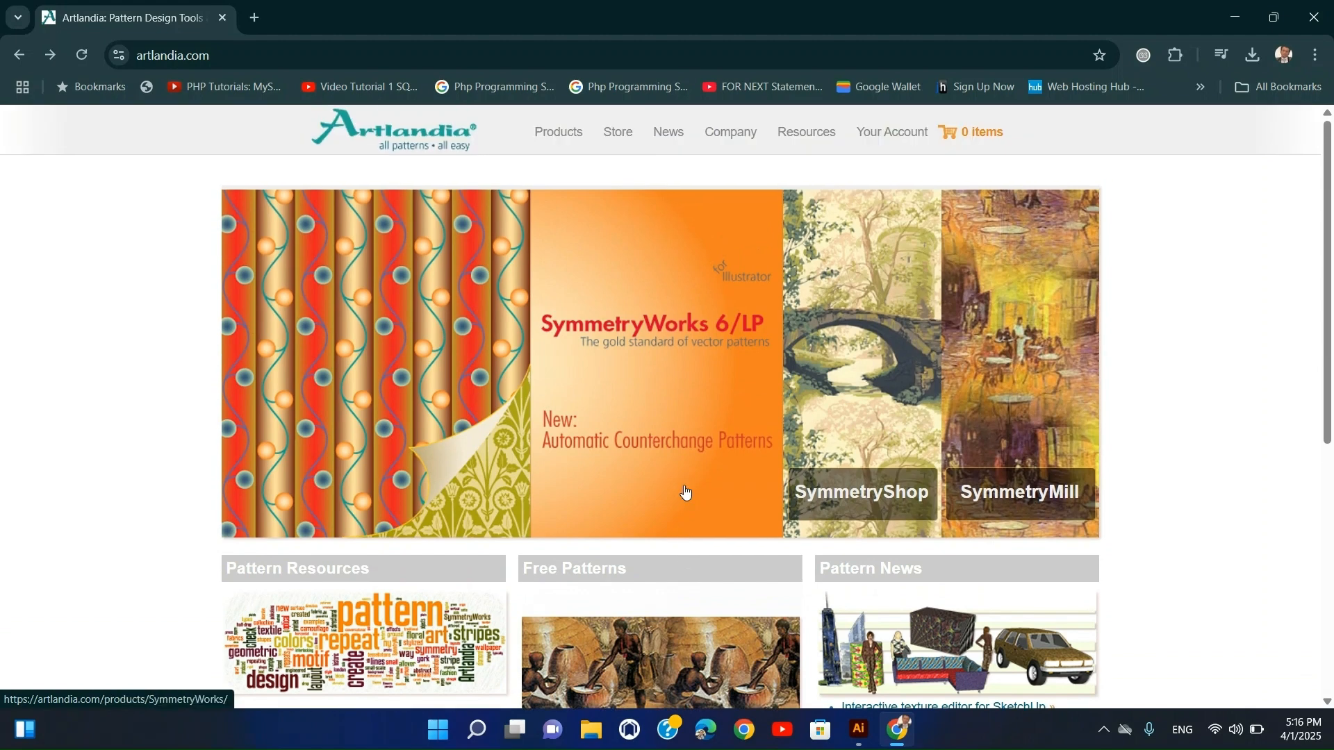
{"action": "mouse_move", "coordinate": [685, 492]}
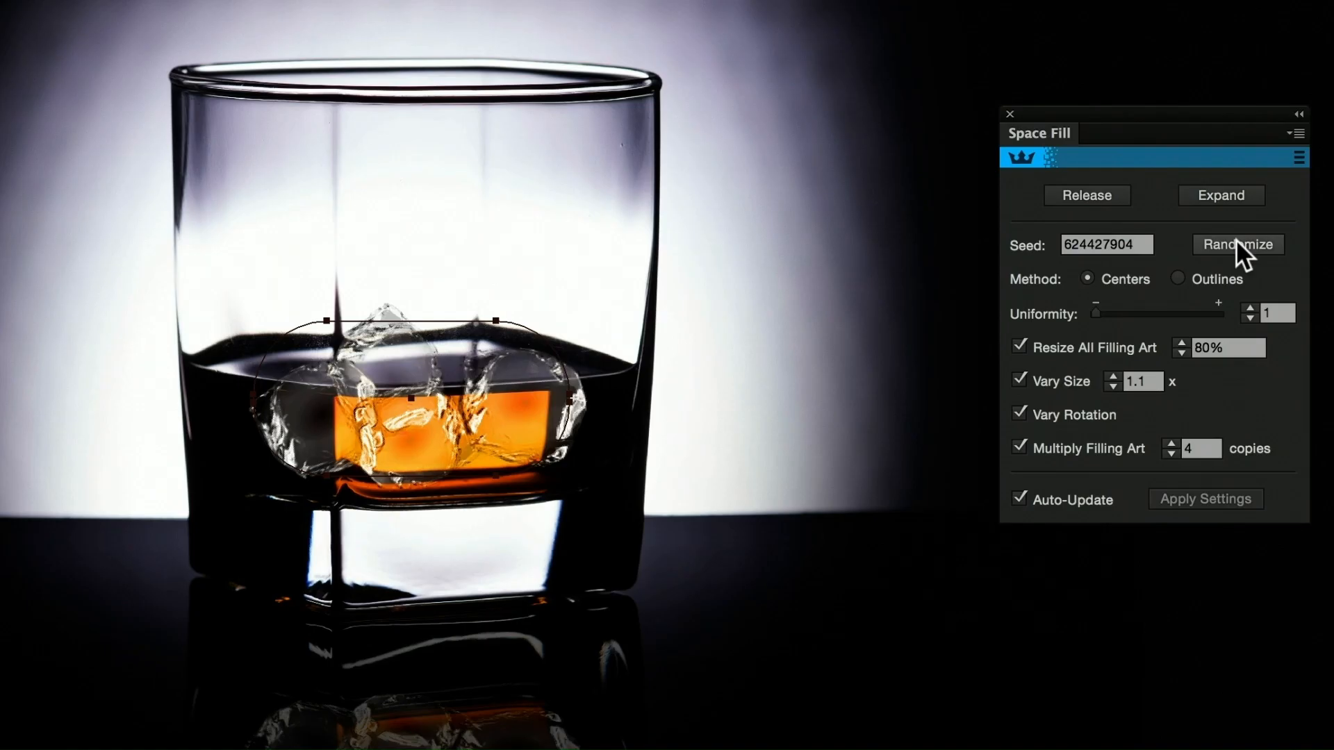
Step: Randomize the Space Fill seed to reshuffle the ice cubes inside the whisky glass
{"action": "left_click", "coordinate": [895, 730]}
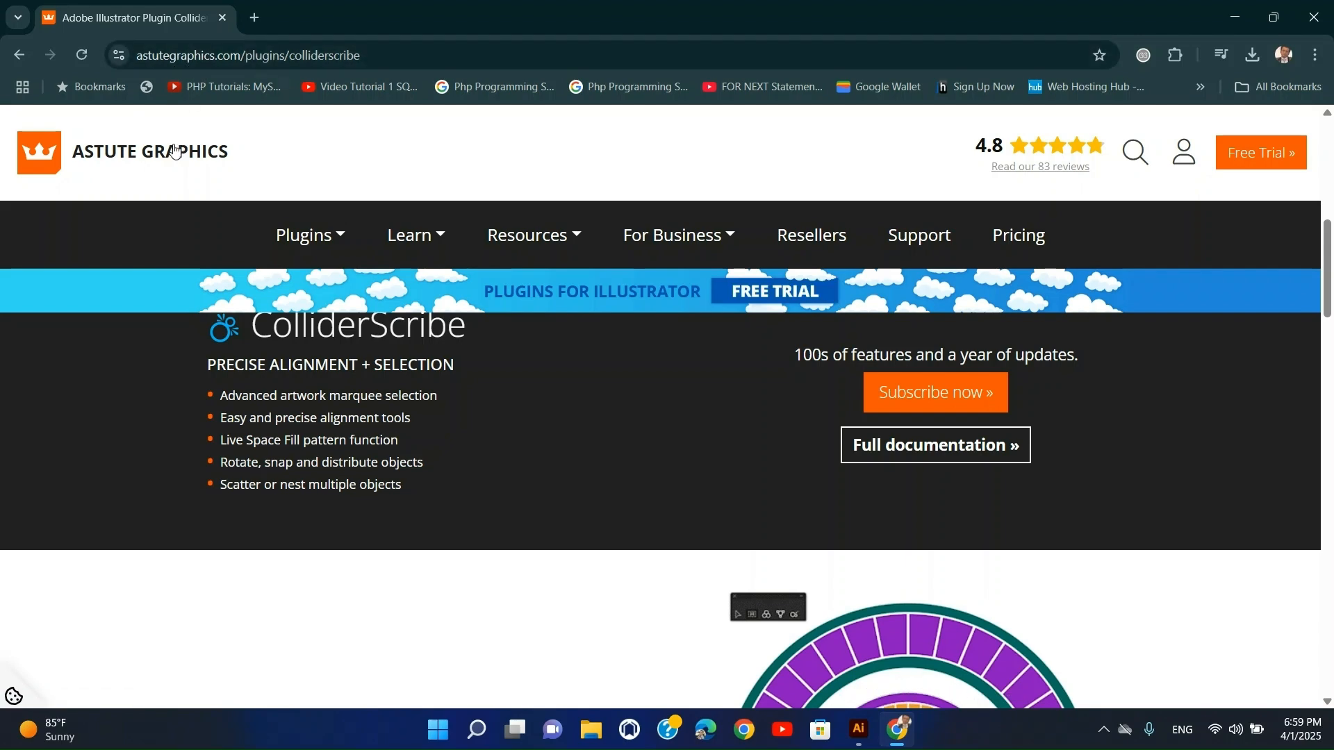
{"action": "mouse_move", "coordinate": [219, 171]}
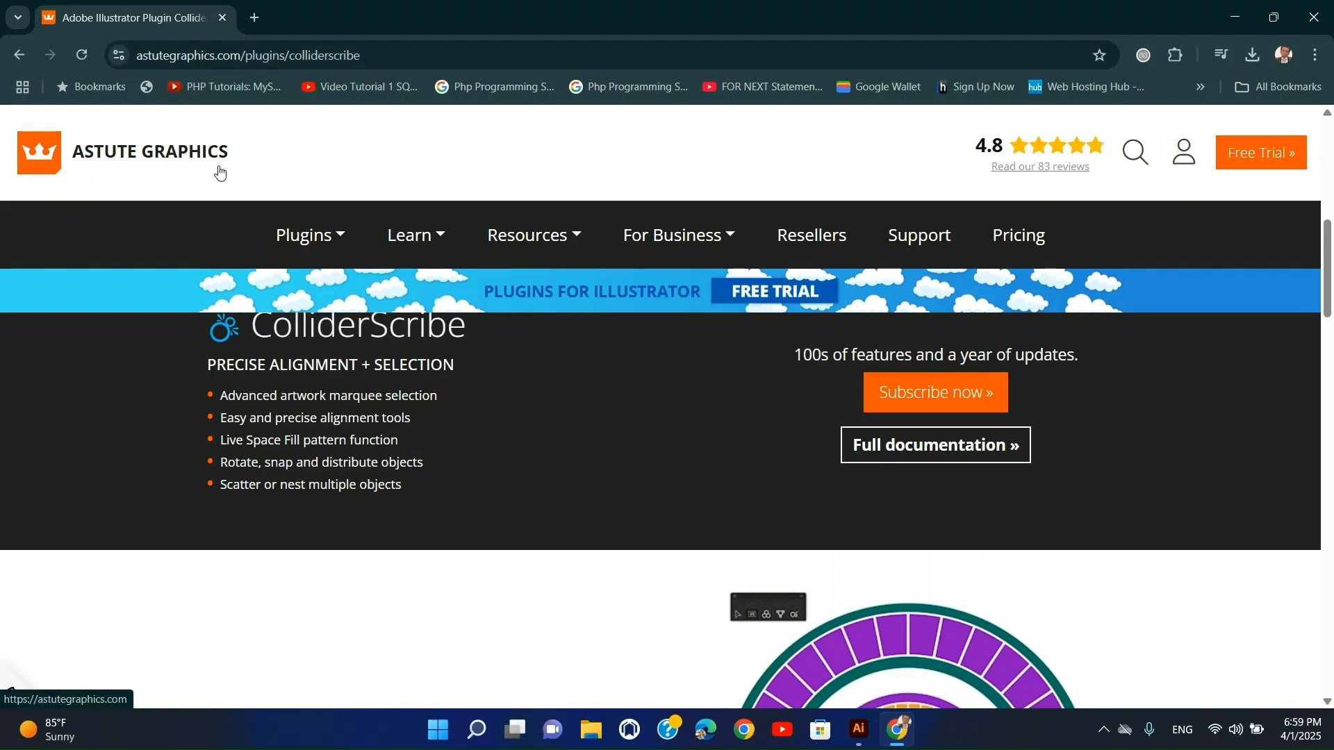
Step: Open the ColliderScribe page from the Plugins menu under DRAW on astutegraphics.com
{"action": "left_click", "coordinate": [308, 235]}
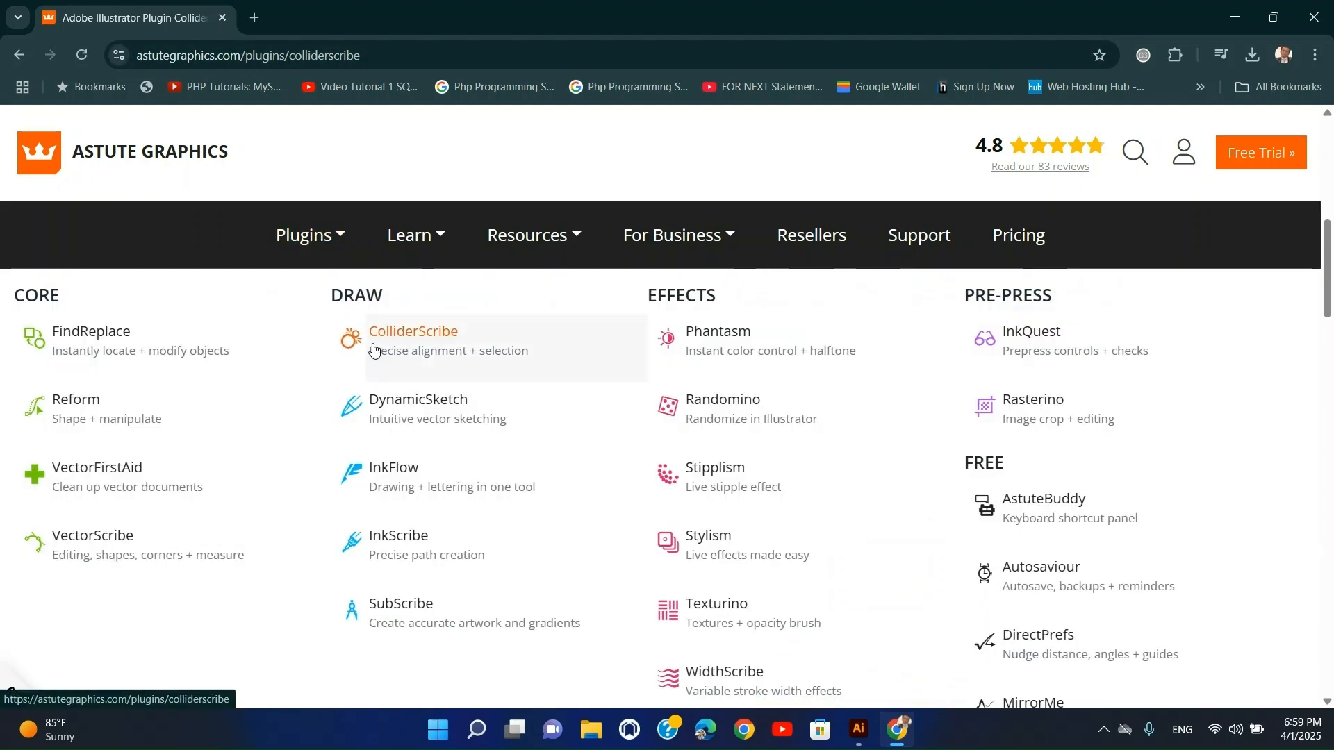
{"action": "mouse_move", "coordinate": [433, 352]}
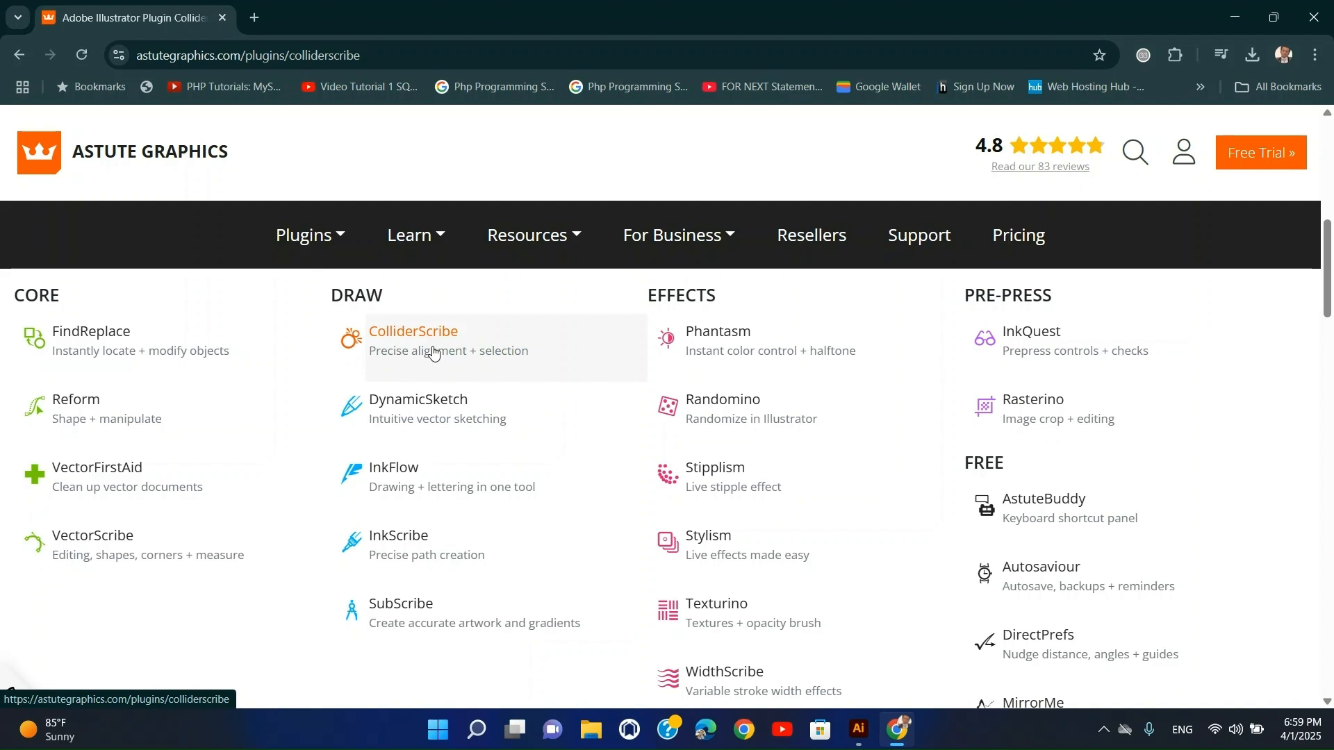
{"action": "left_click", "coordinate": [857, 736]}
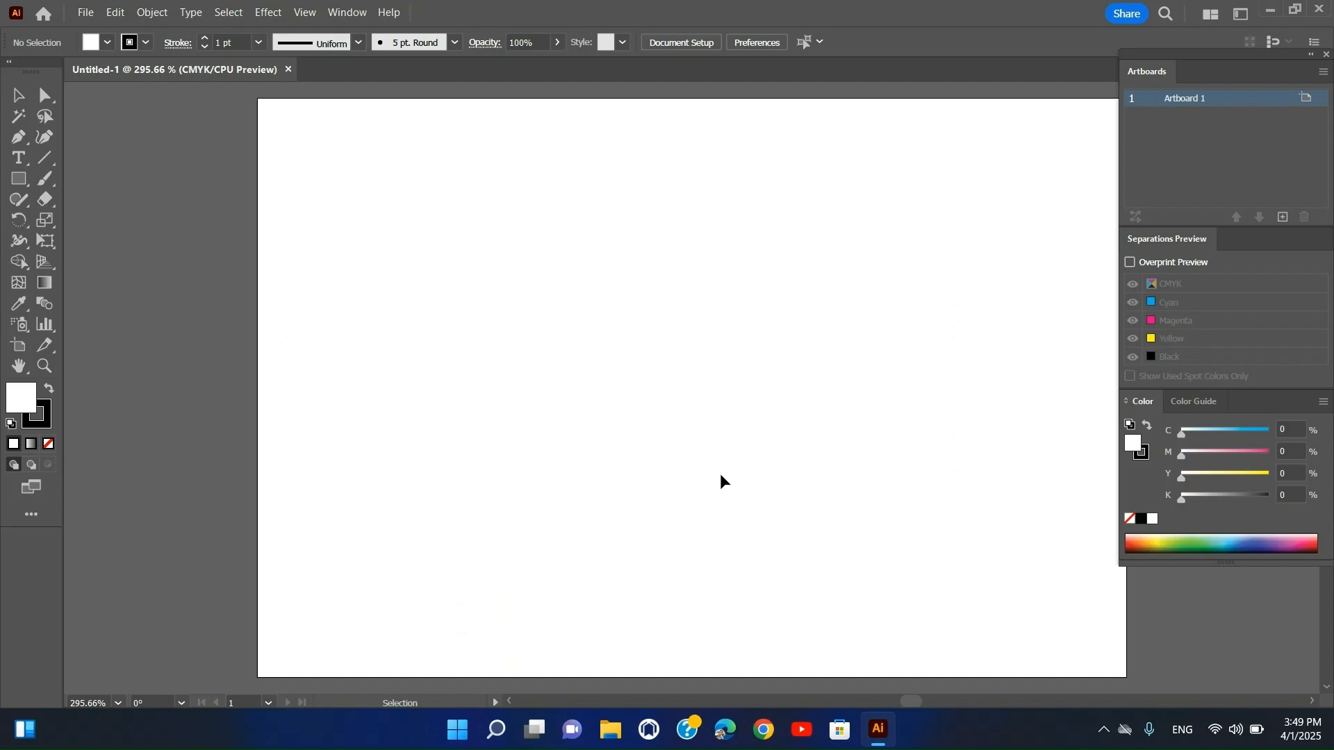
Step: Return to the blank Untitled-1 artboard in Illustrator
{"action": "left_click", "coordinate": [44, 94]}
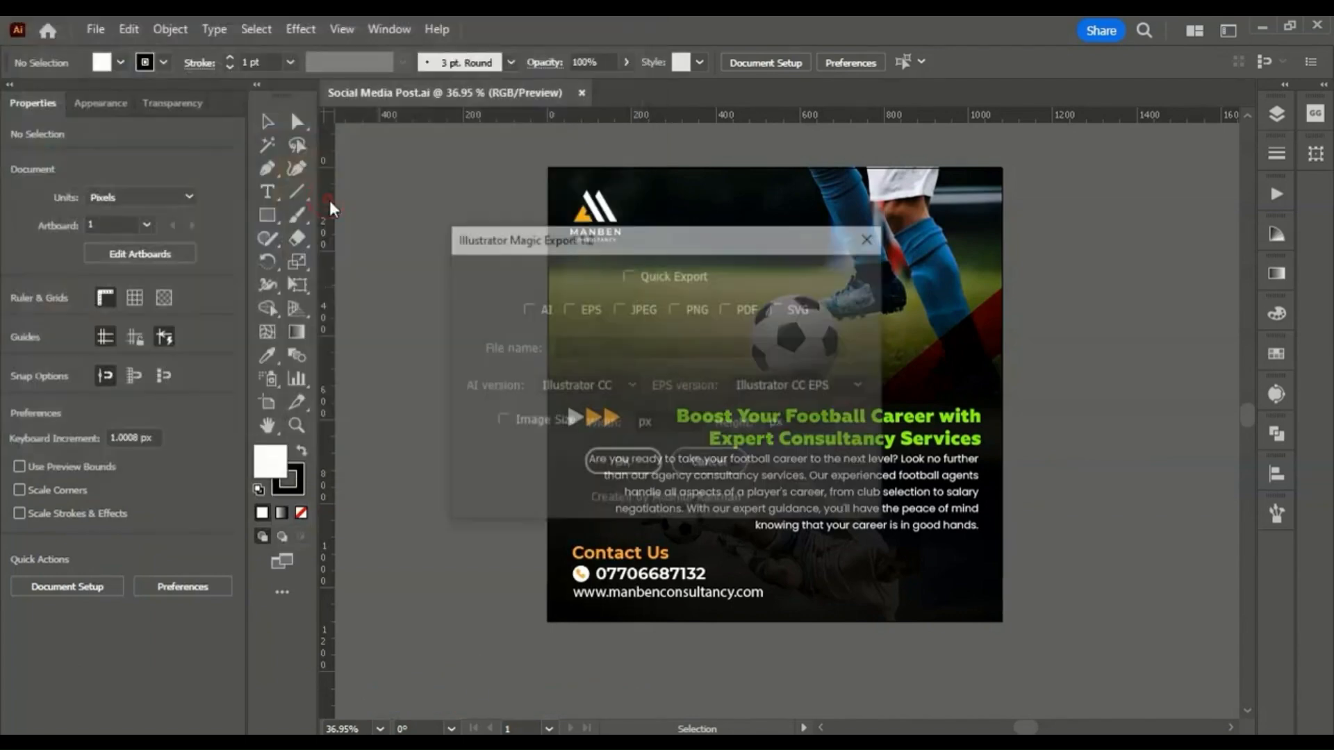
Step: Enable Quick Export with the file name 'Quick Export Design' and confirm the settings
{"action": "left_click", "coordinate": [629, 275]}
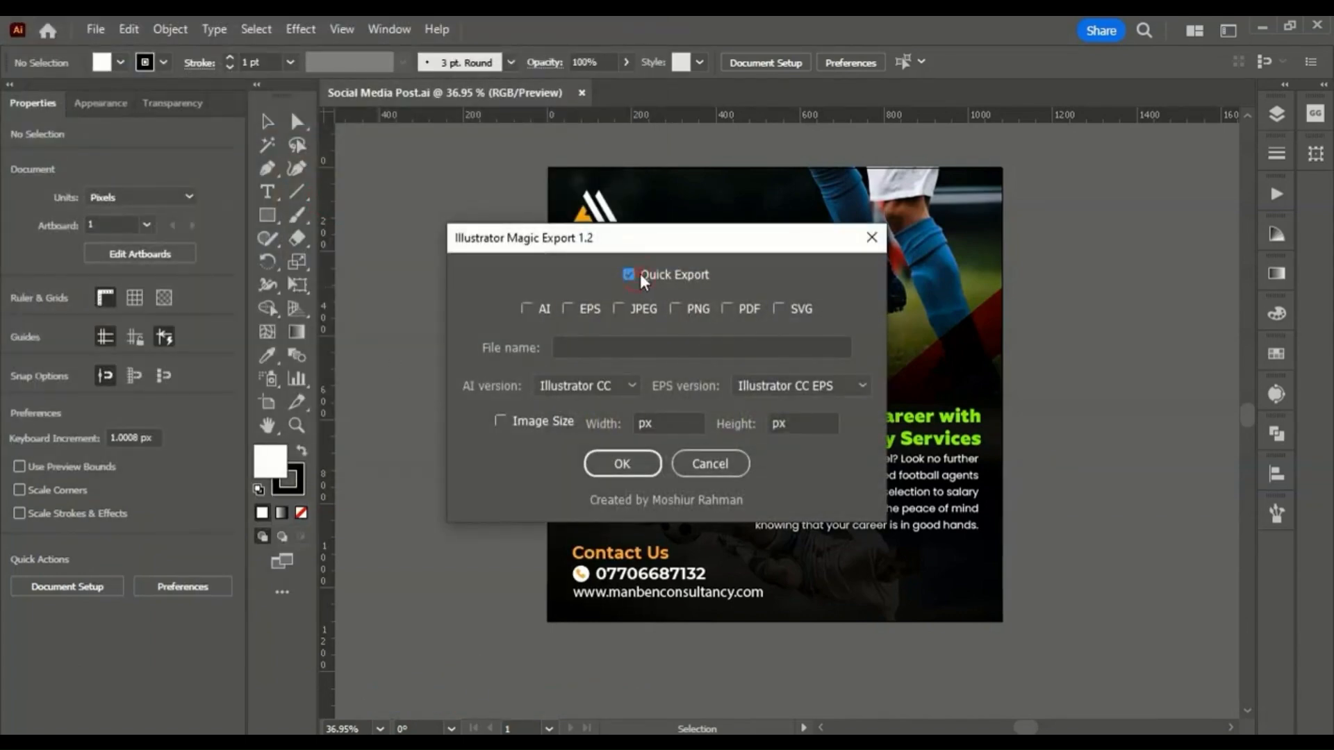
{"action": "left_click", "coordinate": [700, 347]}
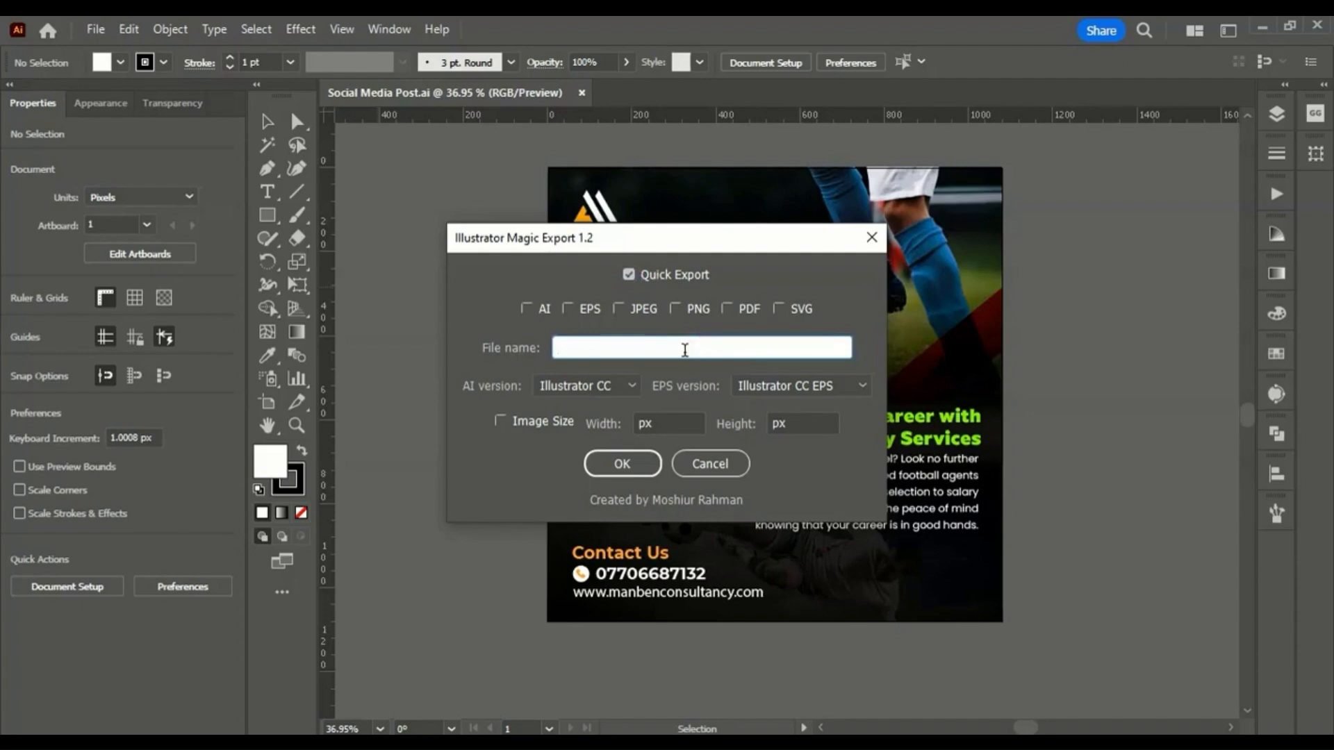
{"action": "type", "text": "Quick E"}
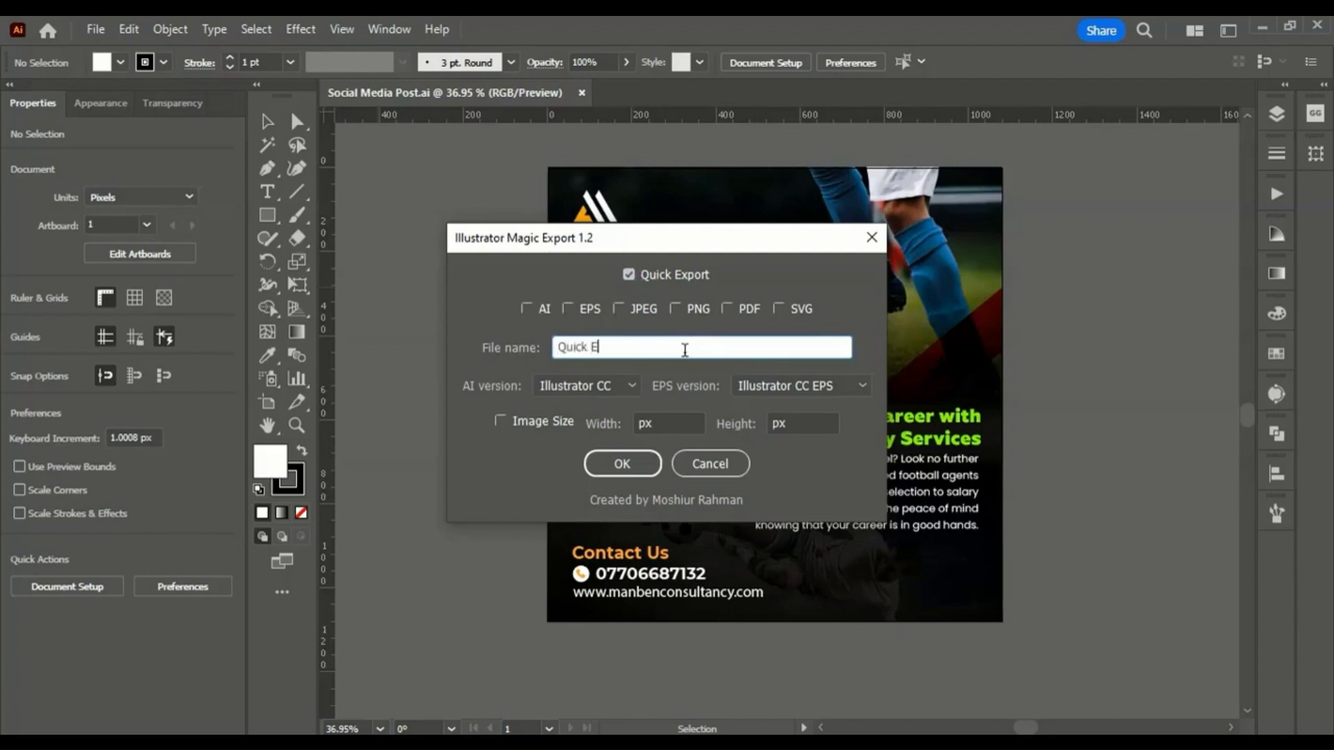
{"action": "type", "text": "xport Design"}
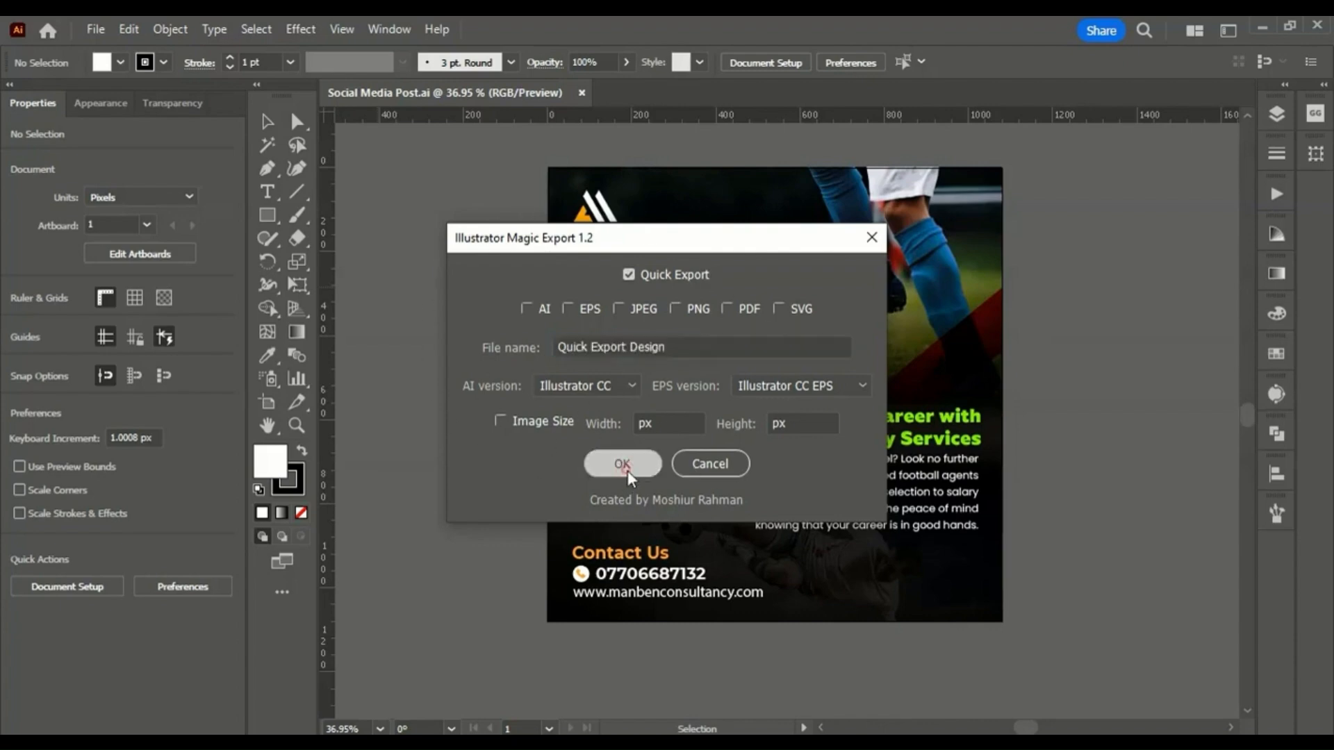
{"action": "left_click", "coordinate": [622, 464]}
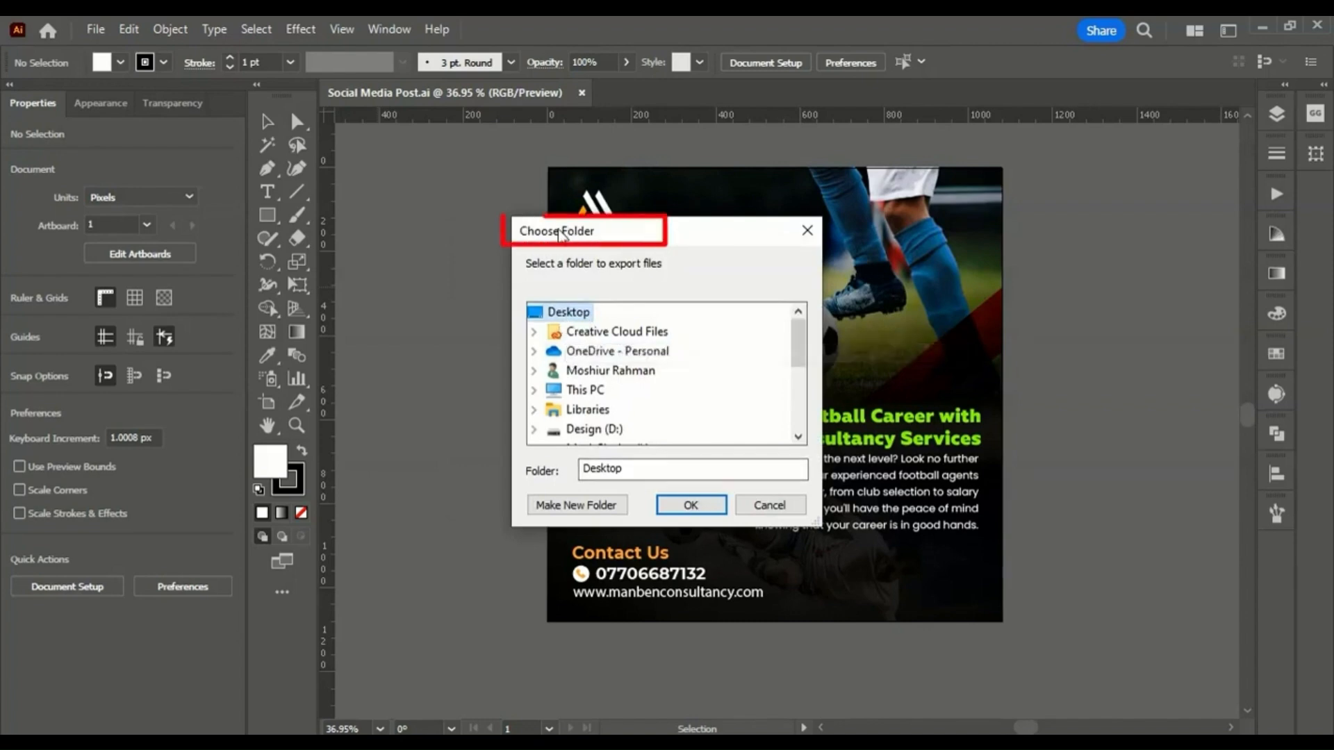
Step: Export the poster to the Desktop, dismiss the success alert and open the exported folder
{"action": "left_click", "coordinate": [690, 505]}
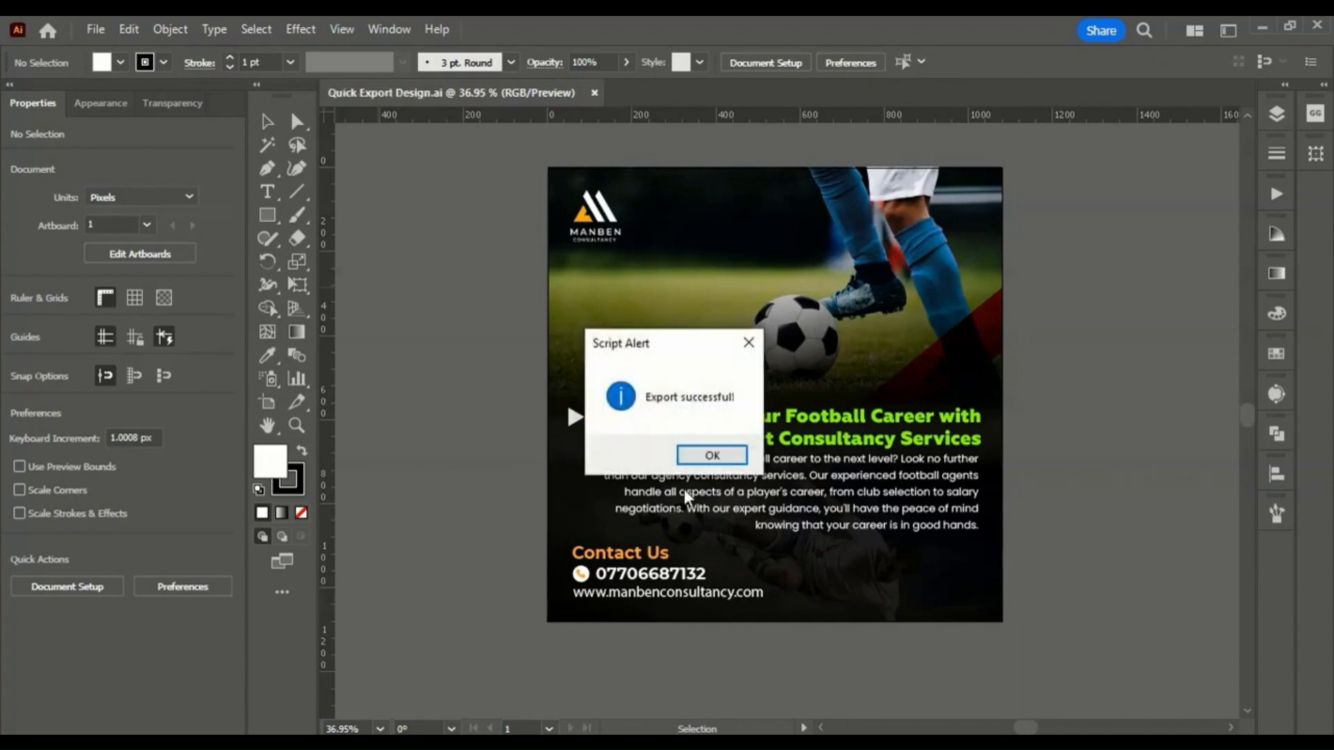
{"action": "left_click", "coordinate": [712, 455]}
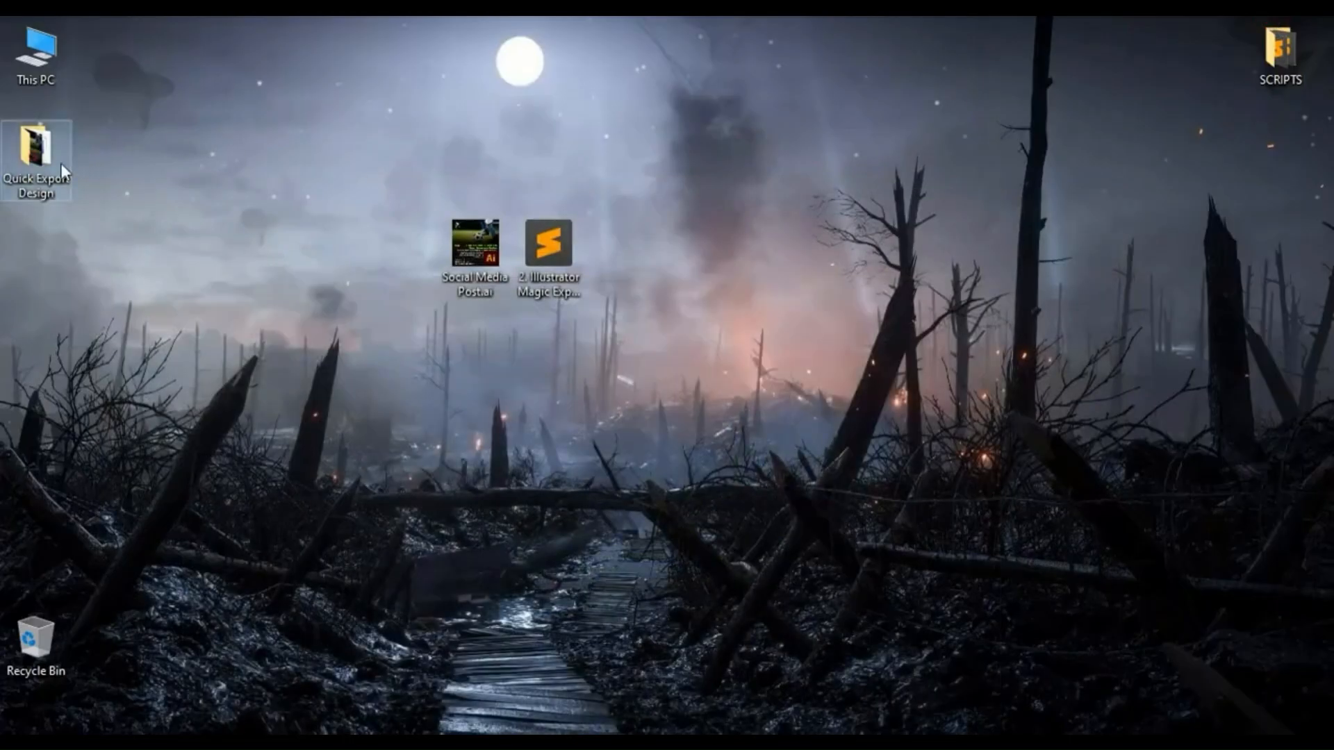
{"action": "double_click", "coordinate": [33, 149]}
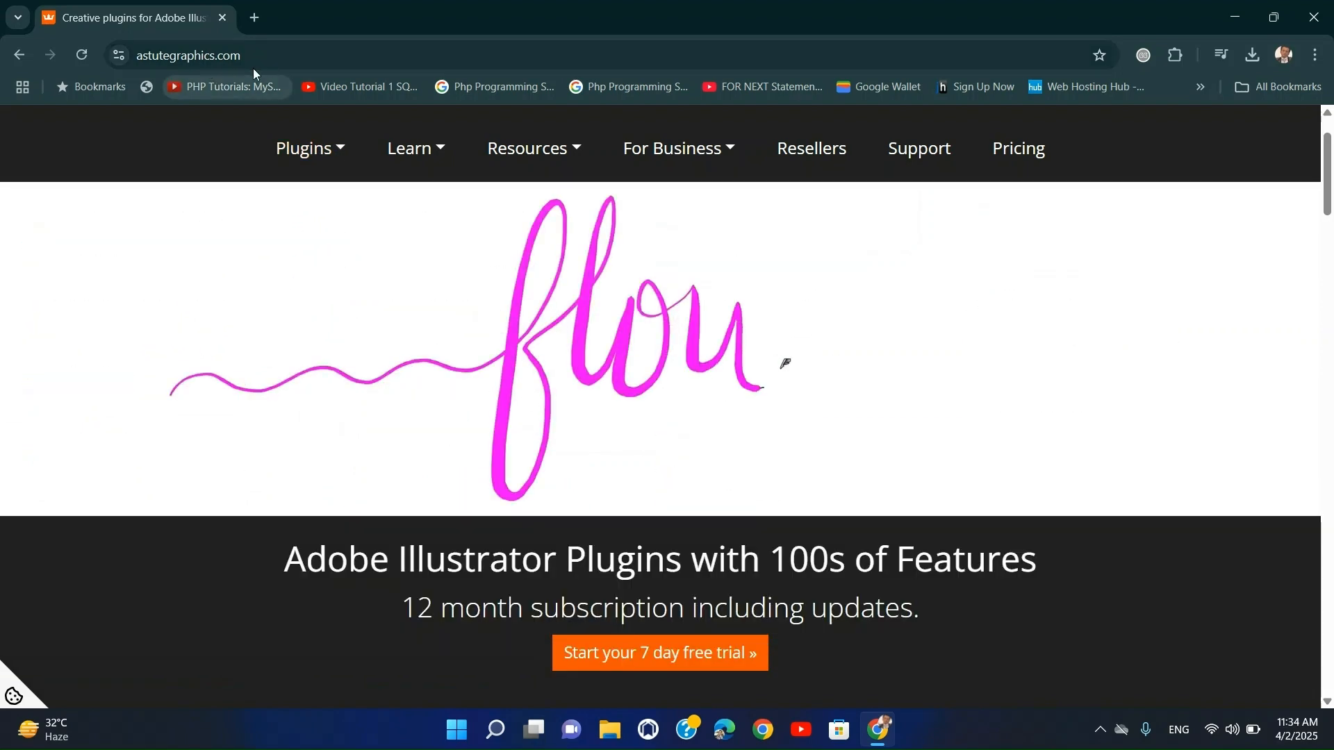
Step: Bring up the astutegraphics.com homepage showing the 7 day free trial offer
{"action": "left_click", "coordinate": [309, 148]}
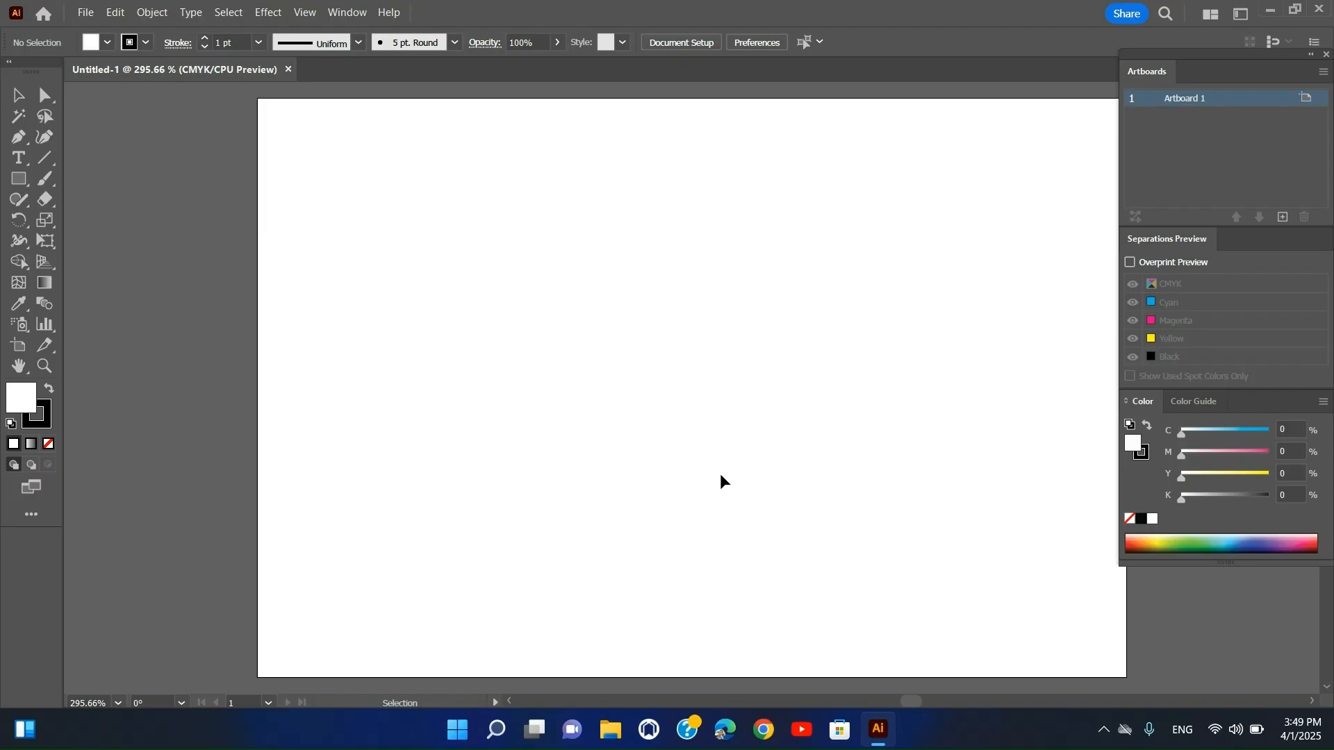
Step: Return to the empty Untitled-1 artboard in Illustrator
{"action": "left_click", "coordinate": [18, 117]}
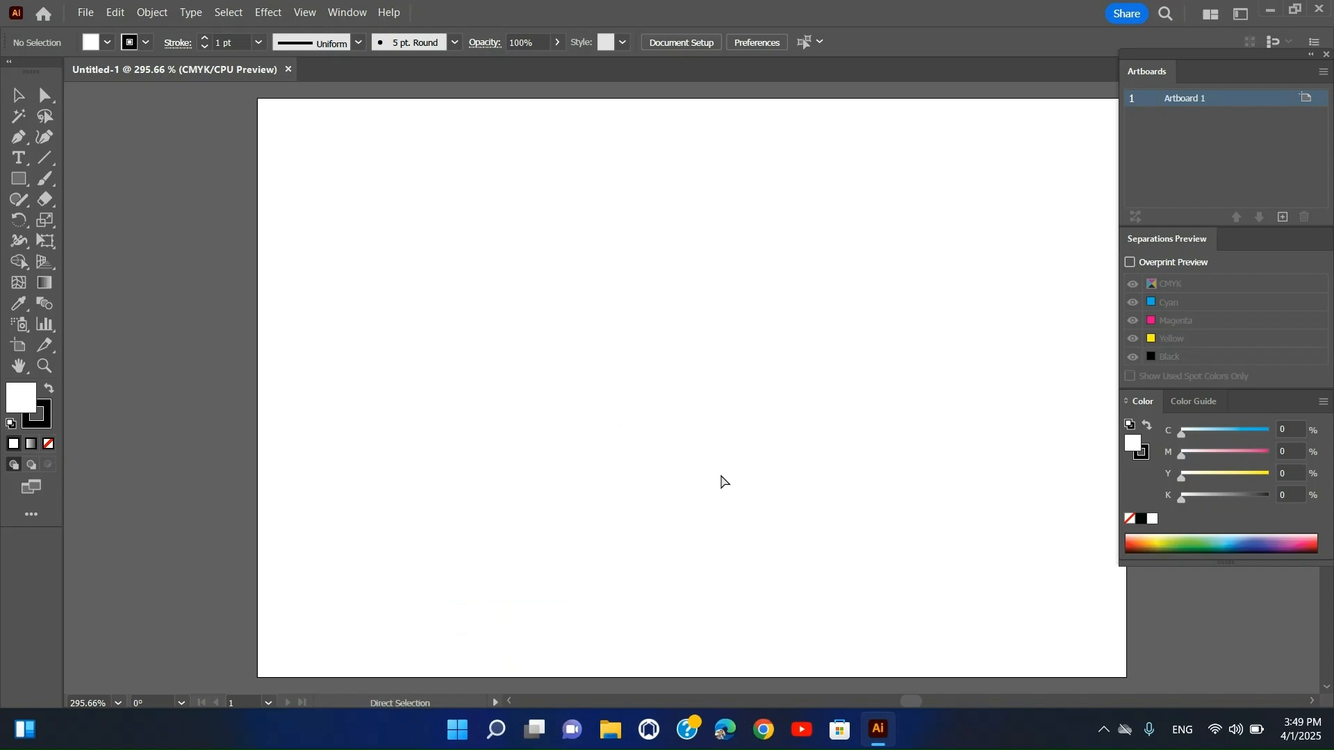